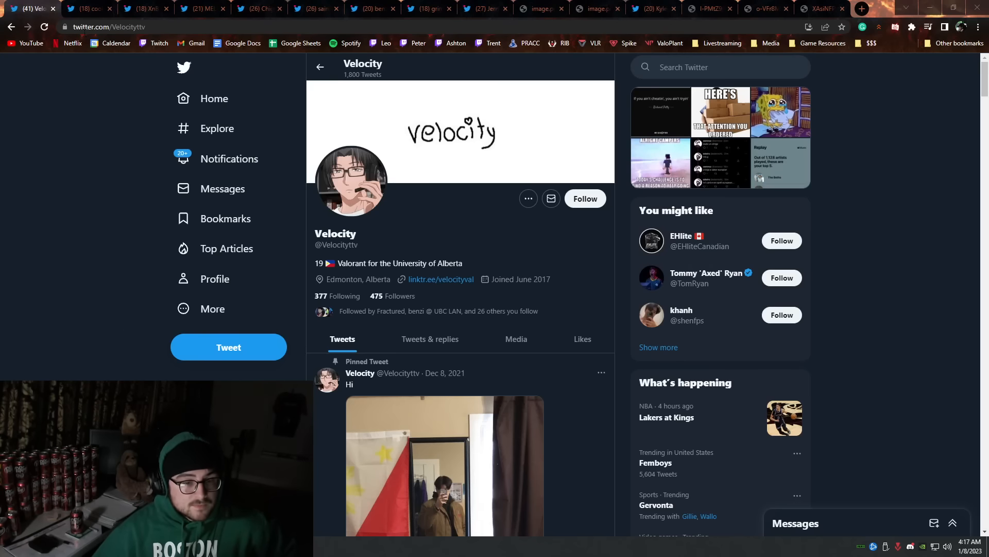
Step: Switch to the second tab's profile with the puppy banner and 11x Radiant CS Major bio
left_click(88, 9)
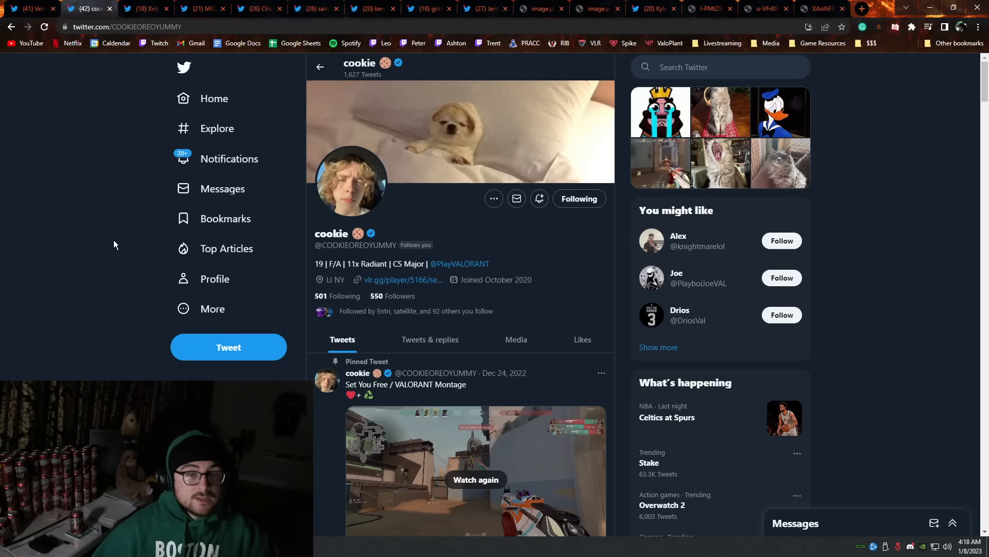
Step: Switch to the third tab's pug-banner profile of the 4x FNCS Grand Finalist
left_click(144, 9)
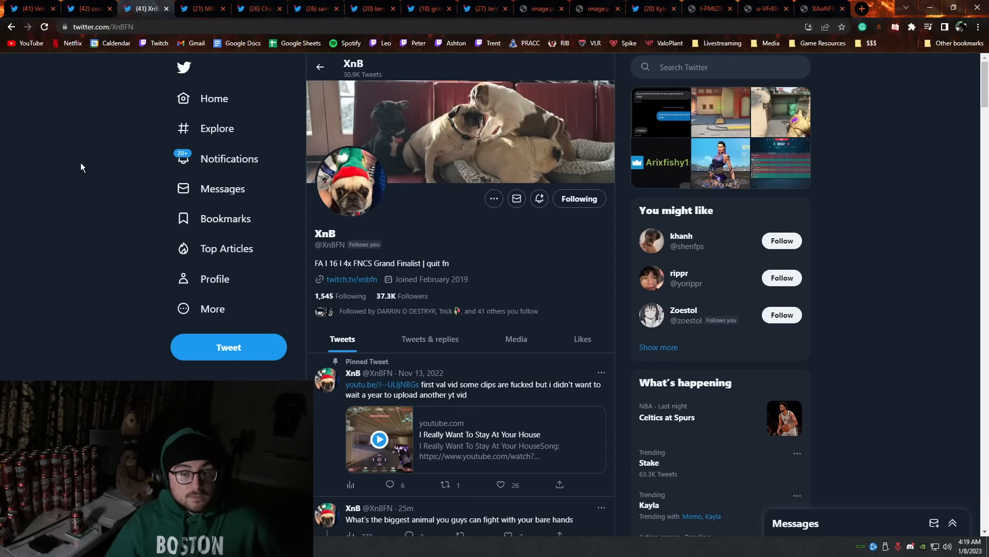
mouse_move(140, 122)
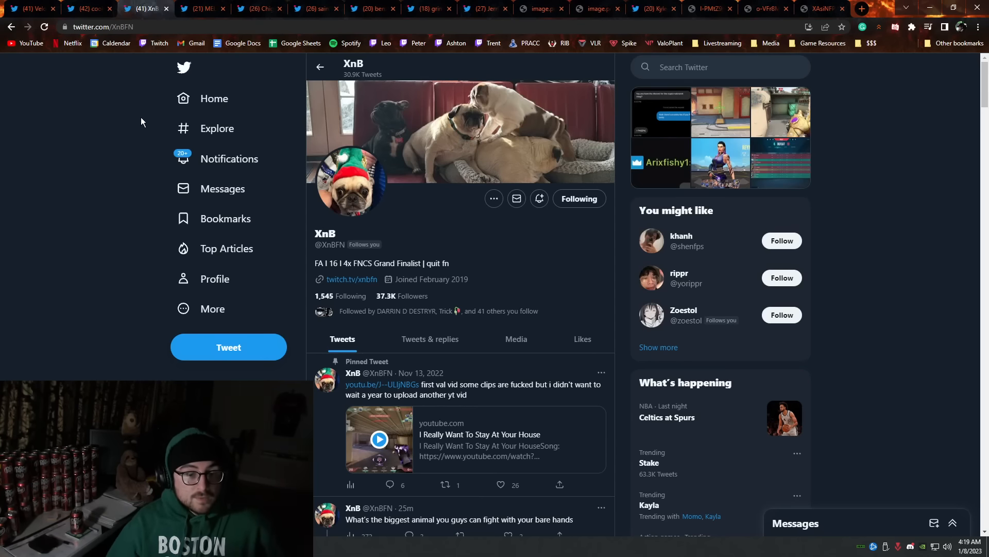
mouse_move(202, 8)
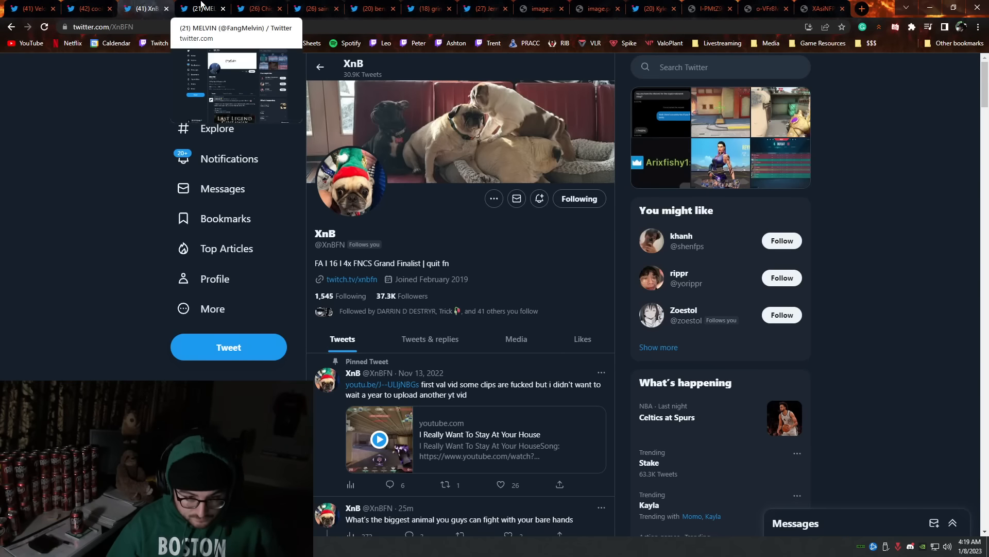
Step: Switch to the fourth tab's handwritten-banner profile of the Peak Rank 3 Duelist
left_click(199, 9)
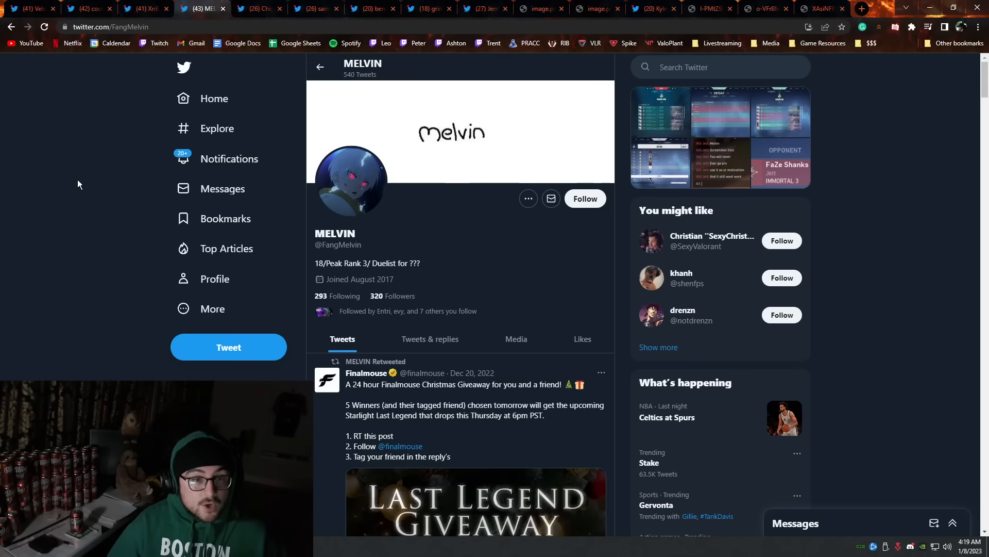
Step: Switch to the fifth tab's Rank 4, 852 RR Valorant streamer profile with chat banner
left_click(259, 8)
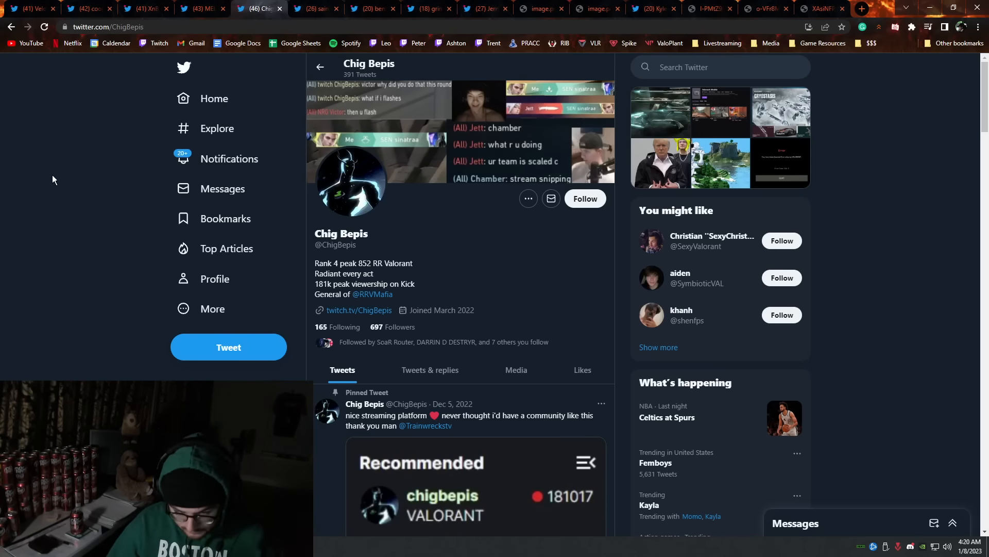
mouse_move(126, 160)
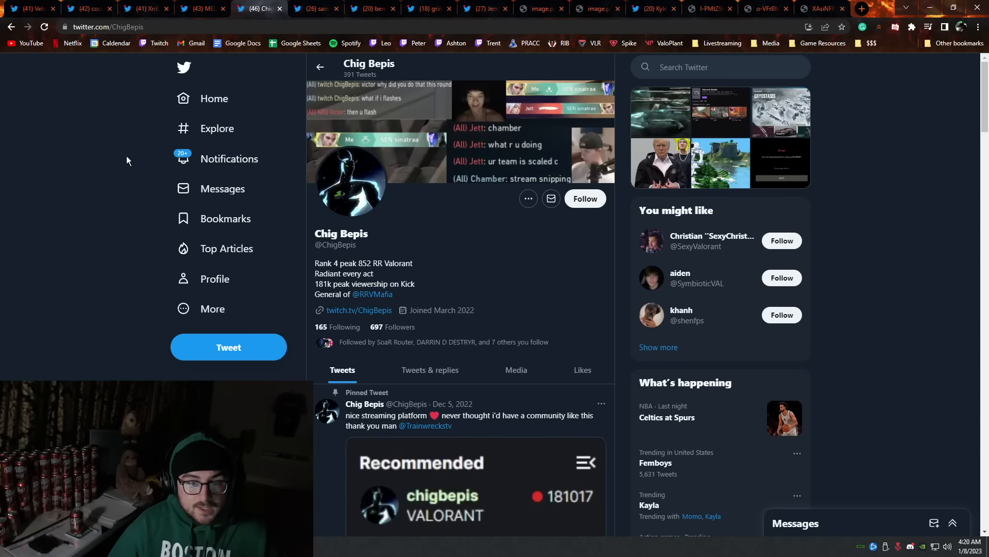
mouse_move(319, 67)
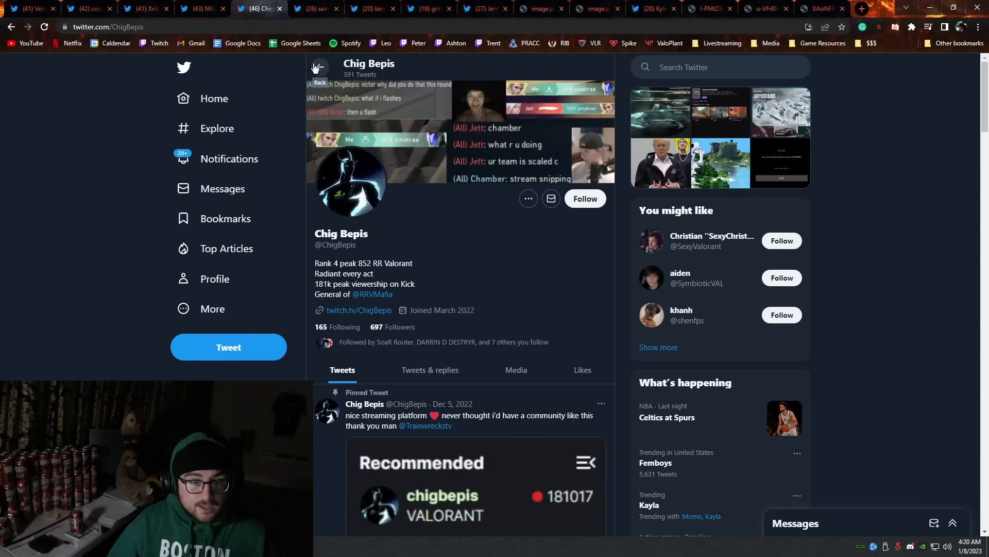
Step: Switch to the sixth tab's red-orange banner profile, joined June 2016
left_click(319, 8)
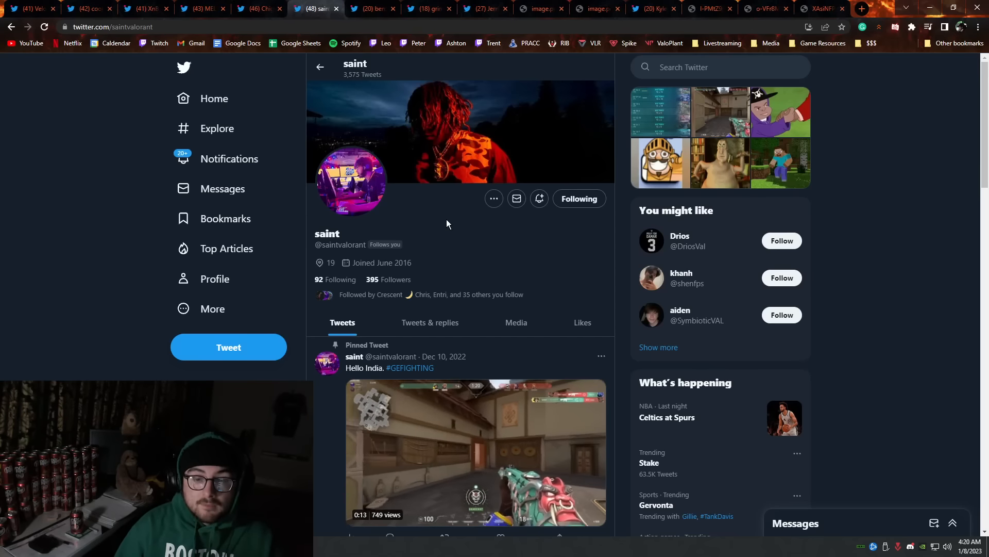
mouse_move(380, 36)
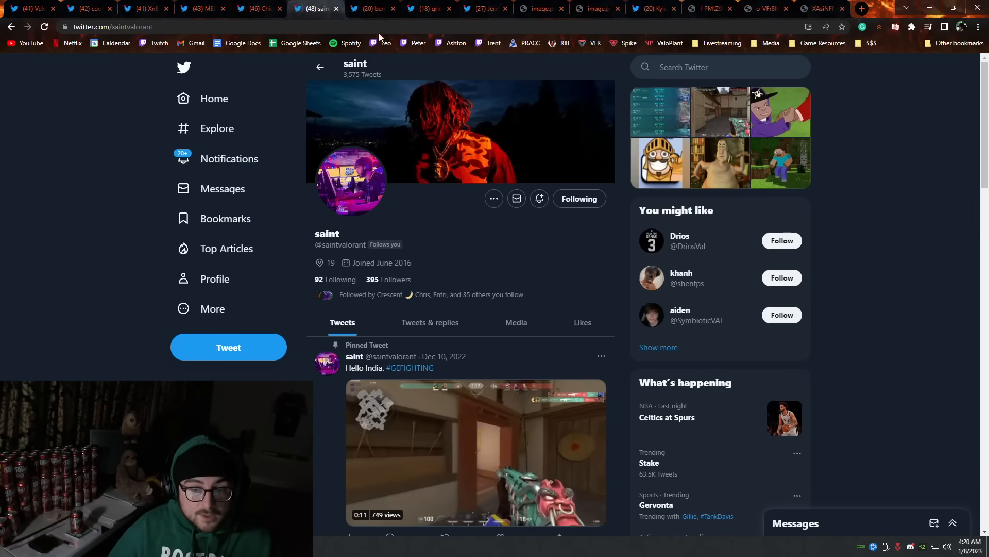
Step: Switch to the seventh tab's Vancouver radiant player profile with the day 1 UBC LAN tweet
left_click(371, 8)
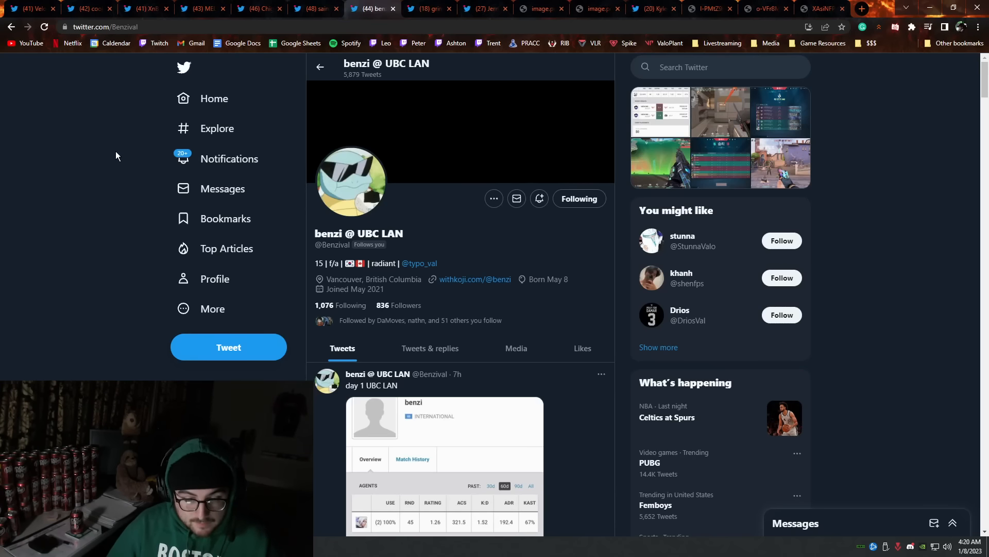
mouse_move(425, 244)
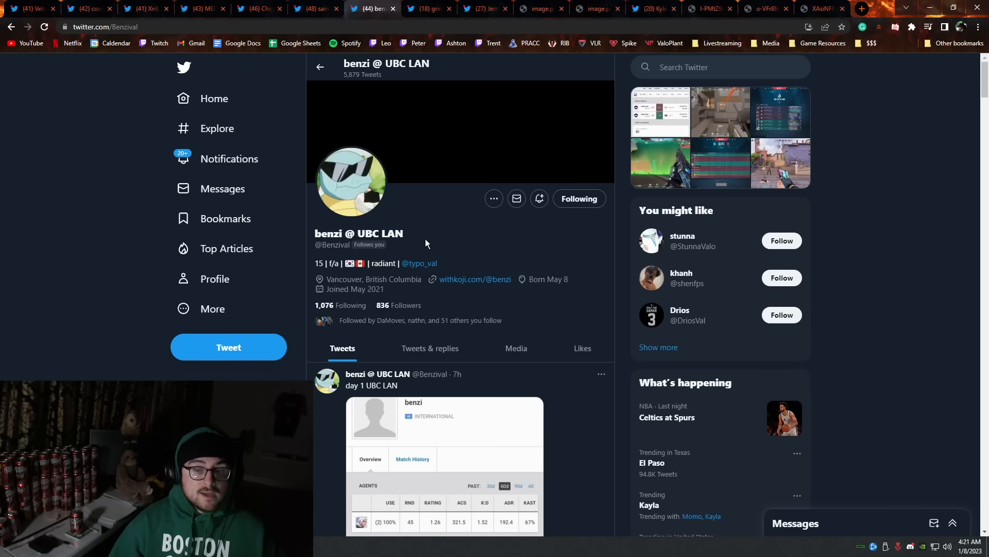
mouse_move(439, 231)
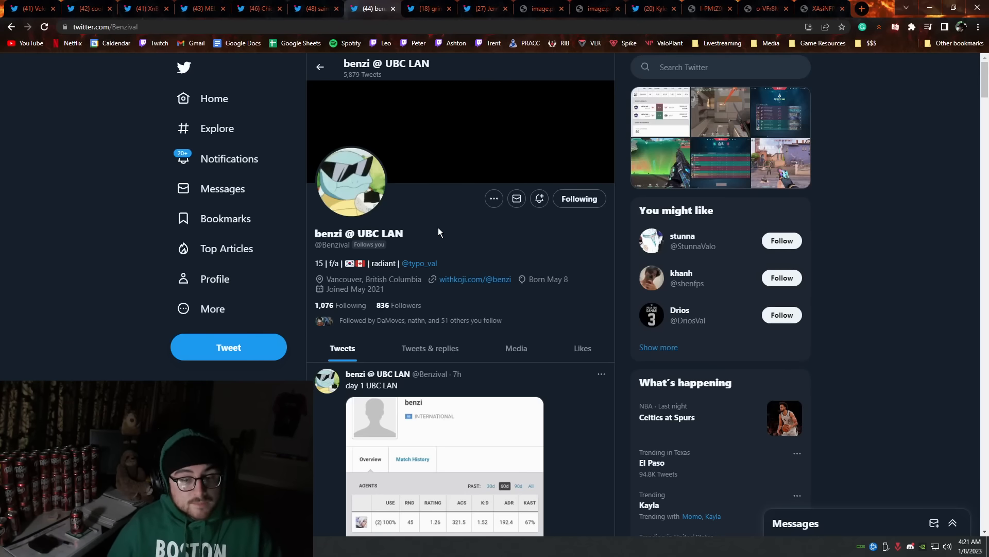
mouse_move(448, 221)
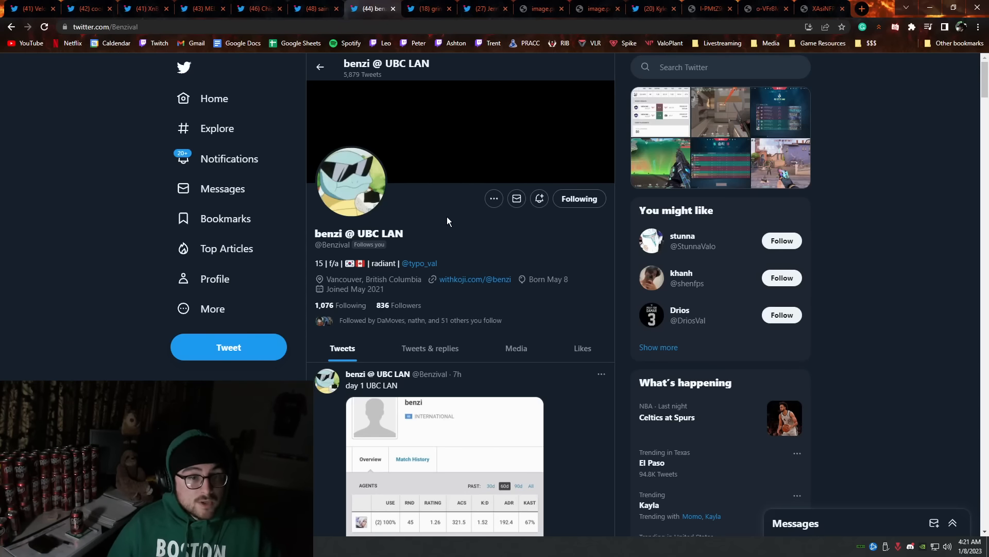
Step: Open the glitch-banner free agent's wintrading apology tweet and read through its replies
left_click(430, 8)
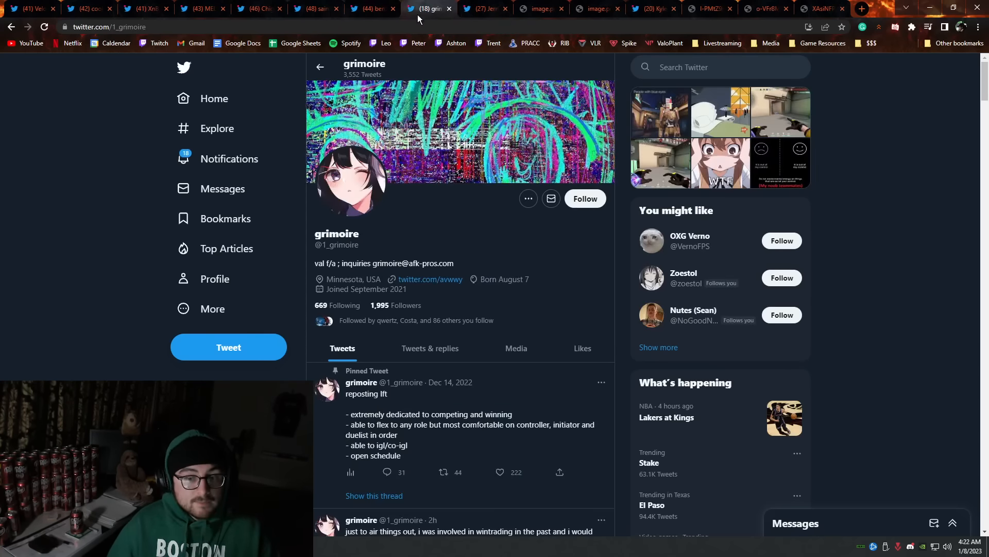
scroll("down", 3)
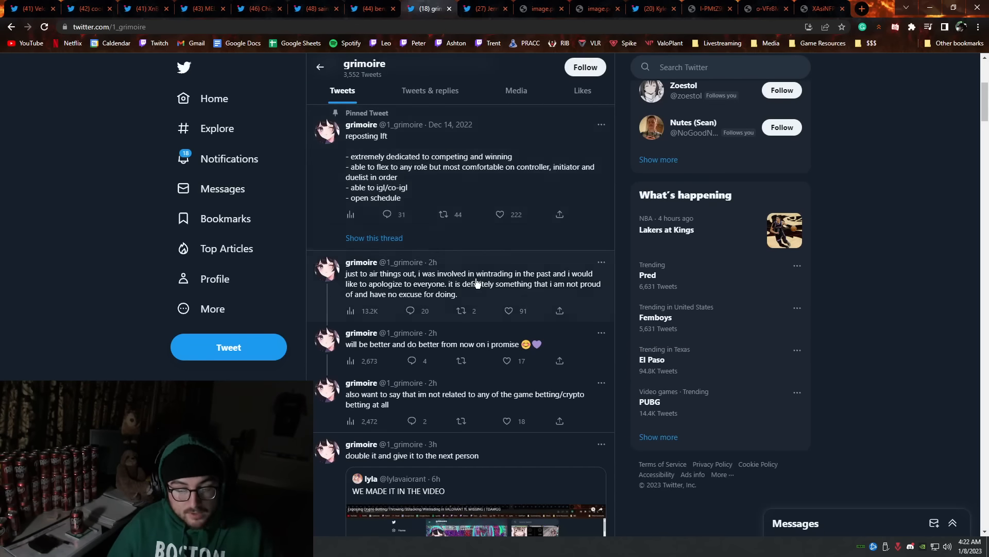
left_click(470, 283)
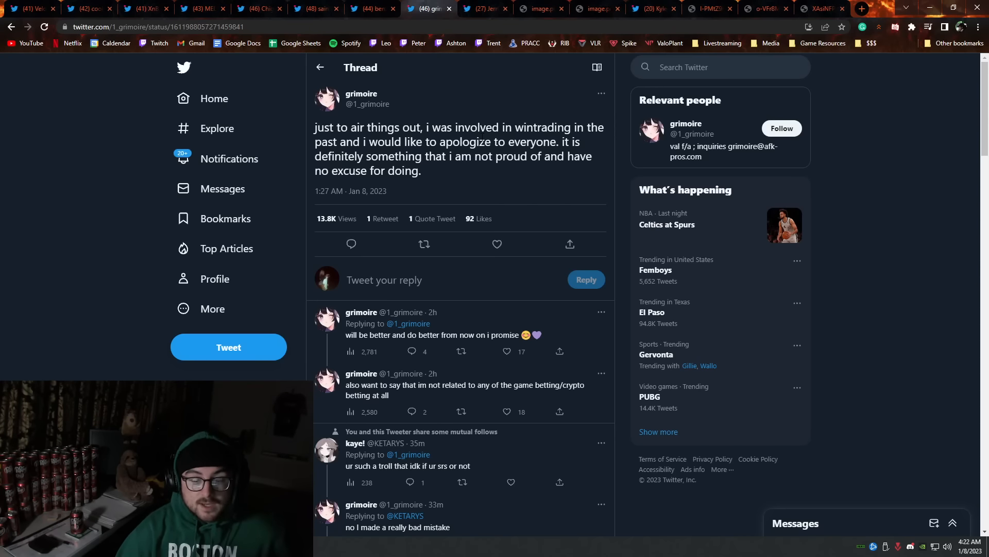
scroll("down", 3)
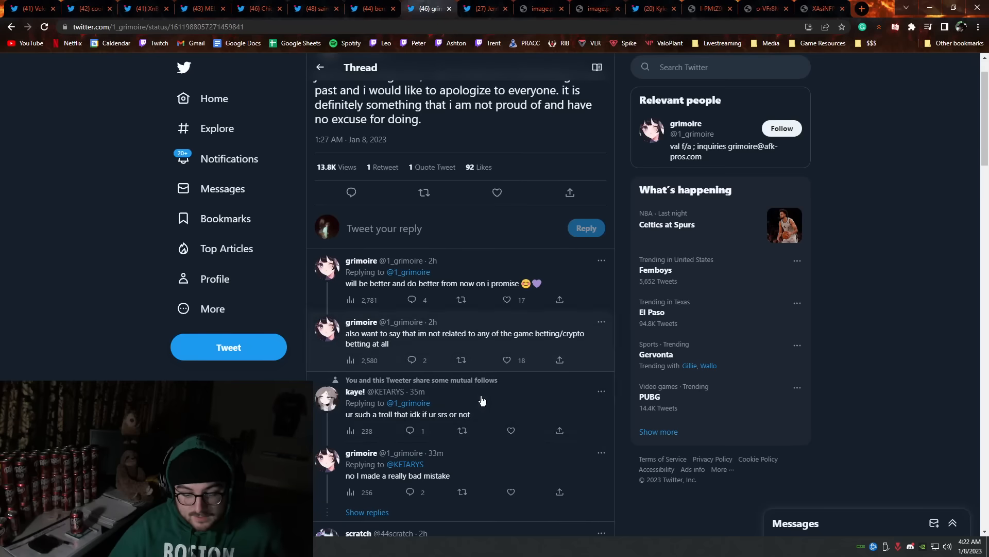
mouse_move(434, 424)
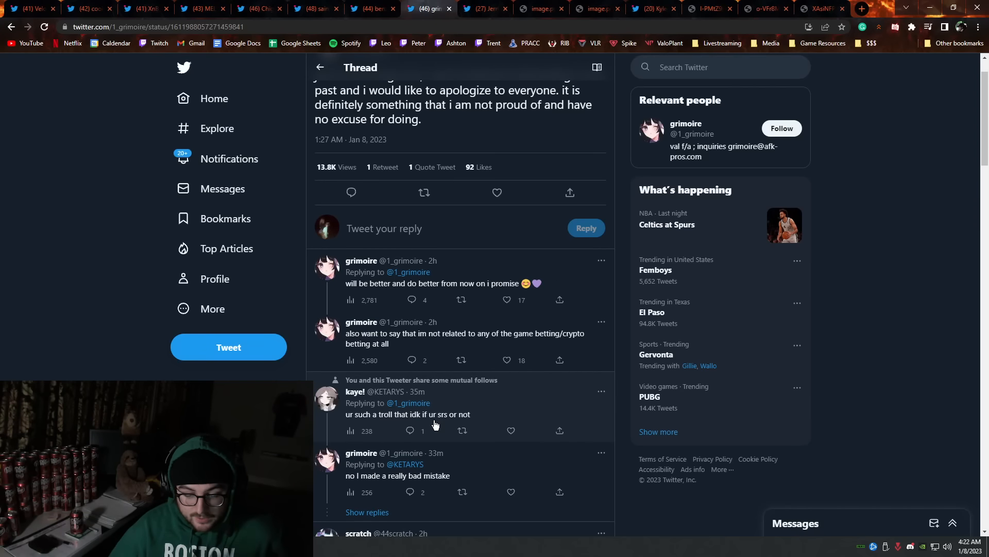
scroll("down", 3)
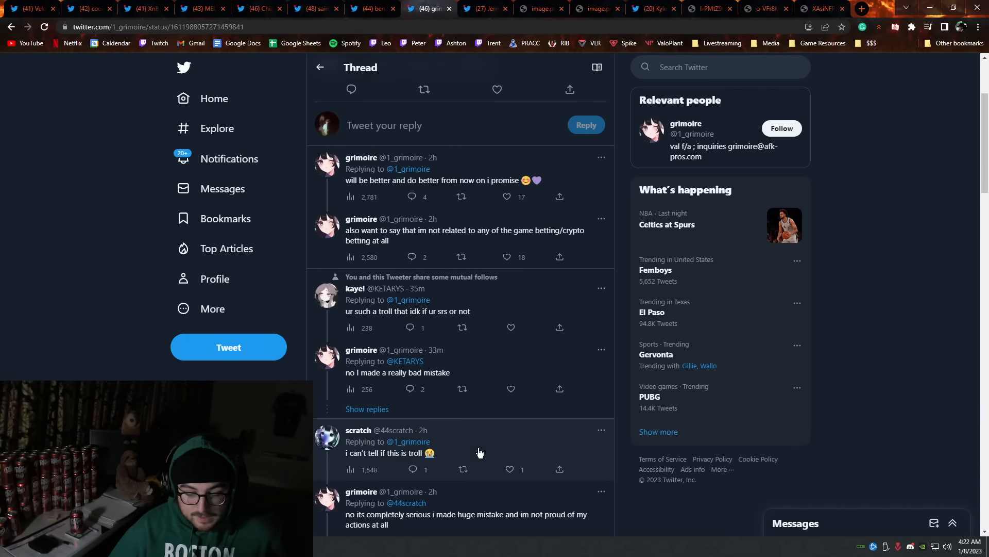
scroll("down", 3)
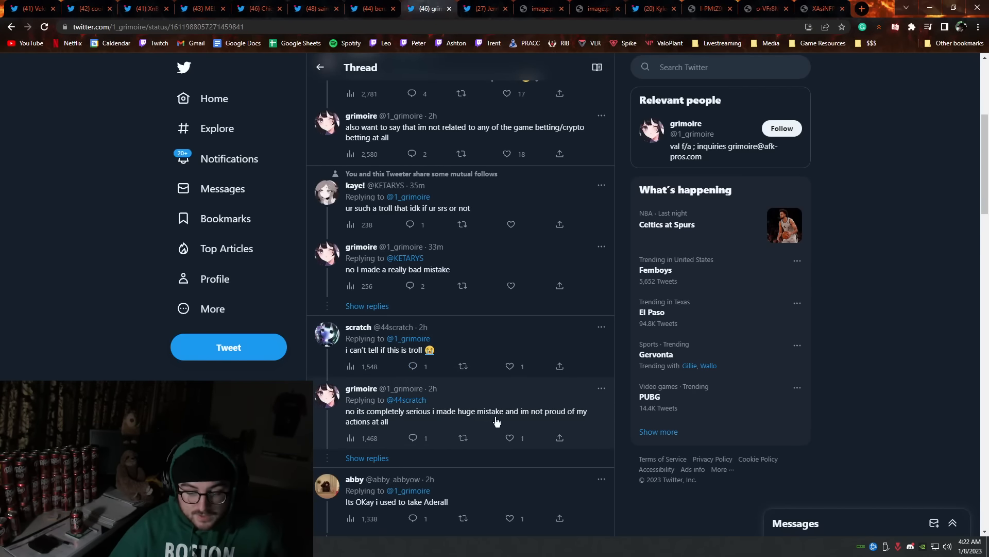
scroll("up", 3)
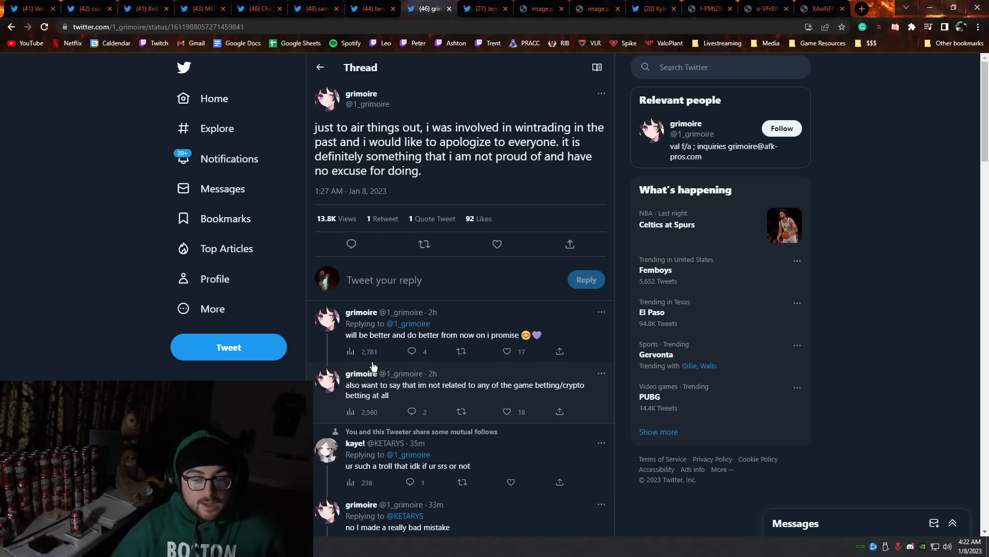
mouse_move(372, 368)
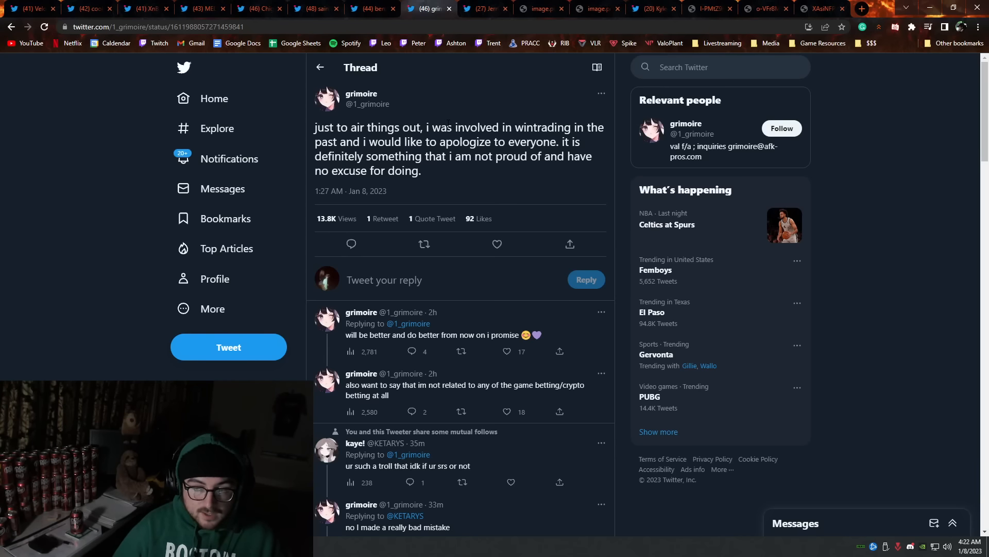
mouse_move(435, 119)
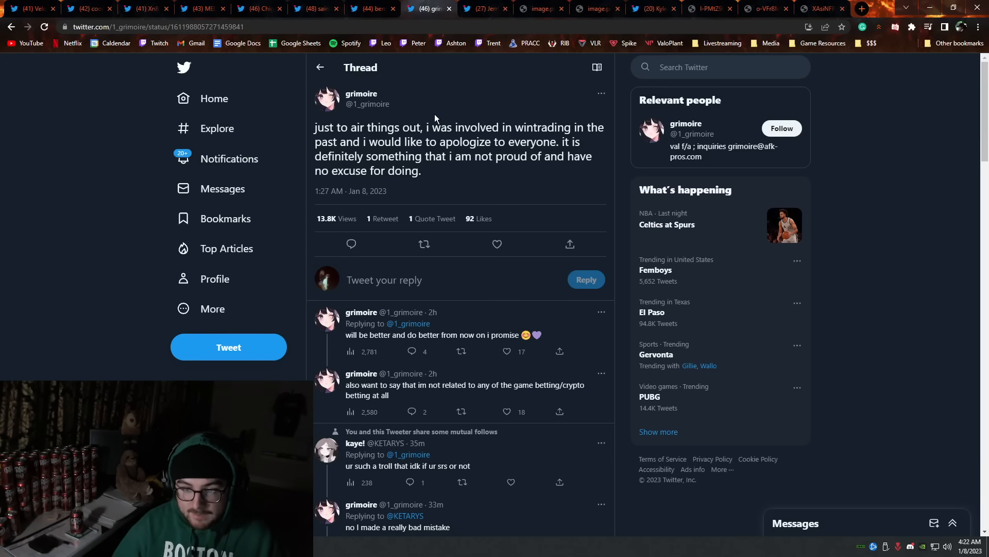
mouse_move(445, 106)
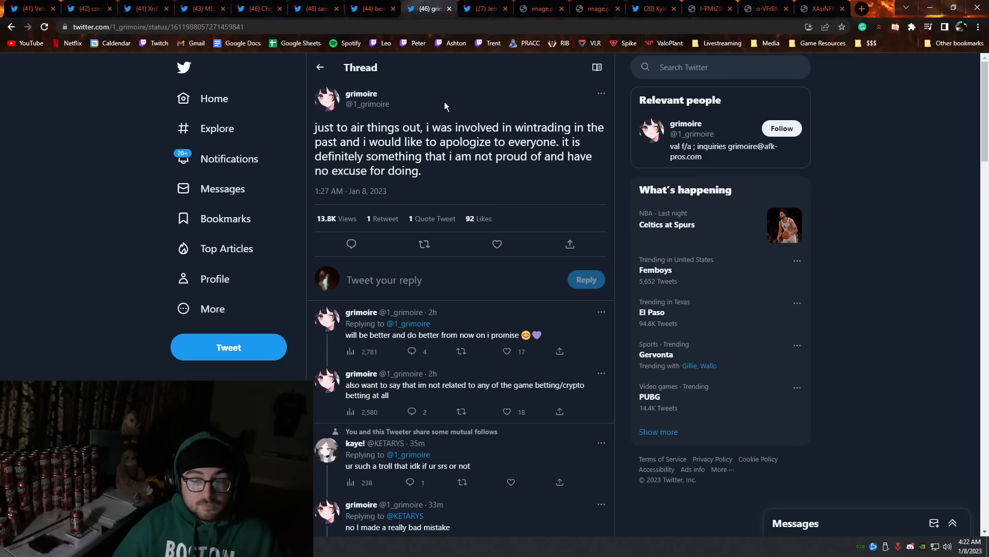
mouse_move(478, 19)
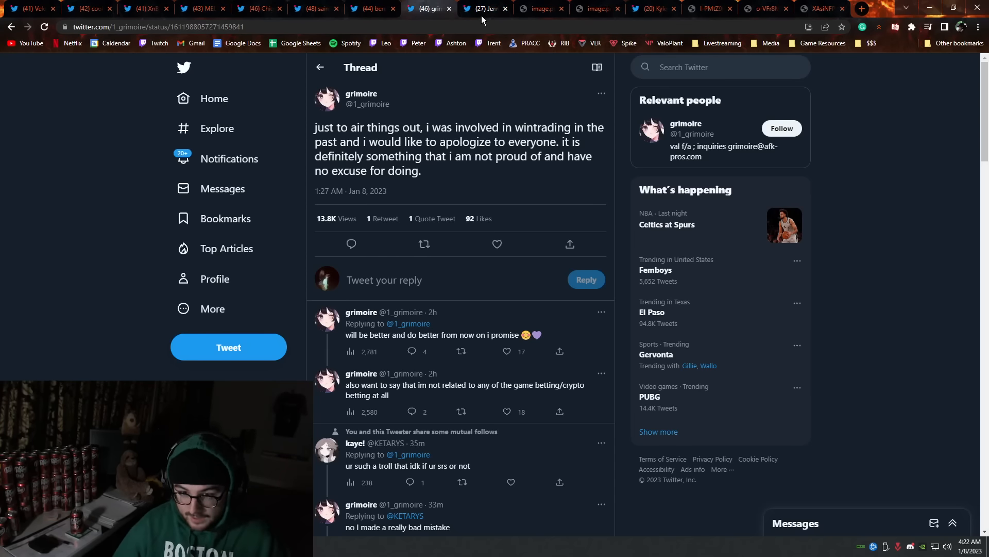
left_click(483, 8)
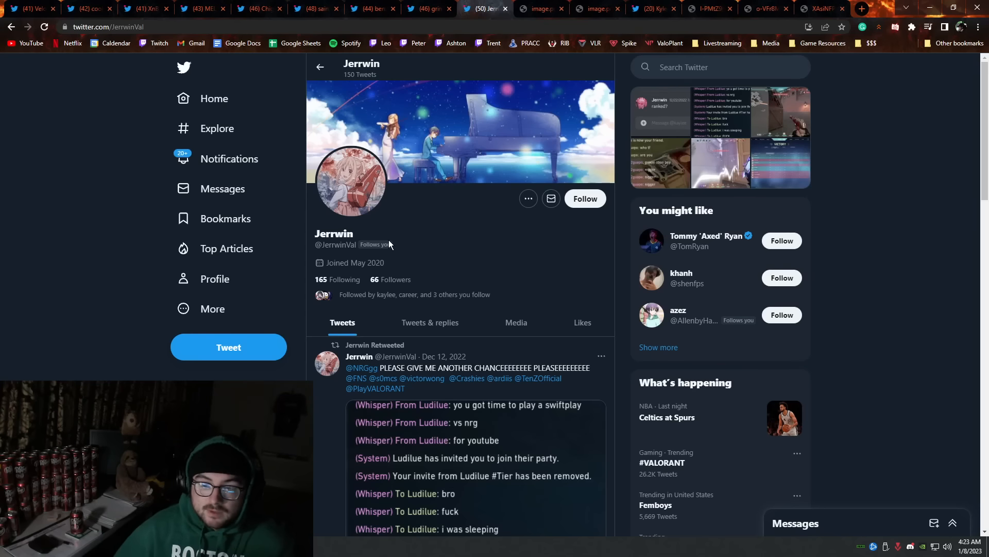
mouse_move(428, 176)
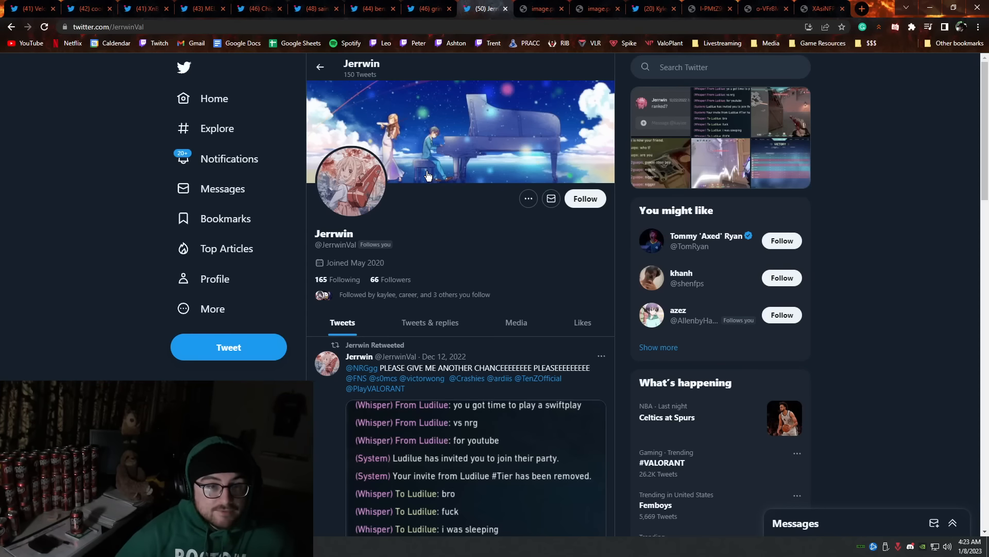
left_click(537, 8)
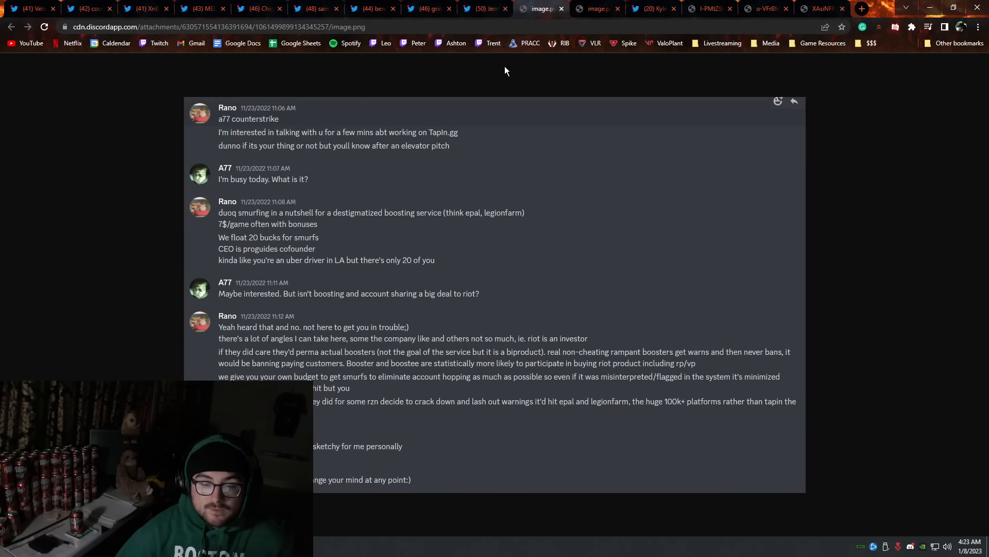
left_click(482, 9)
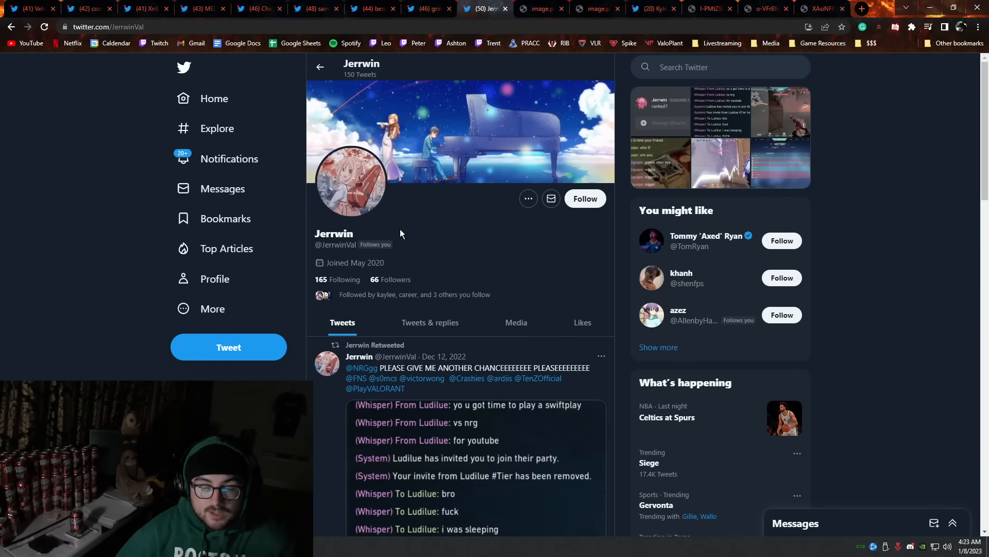
mouse_move(420, 237)
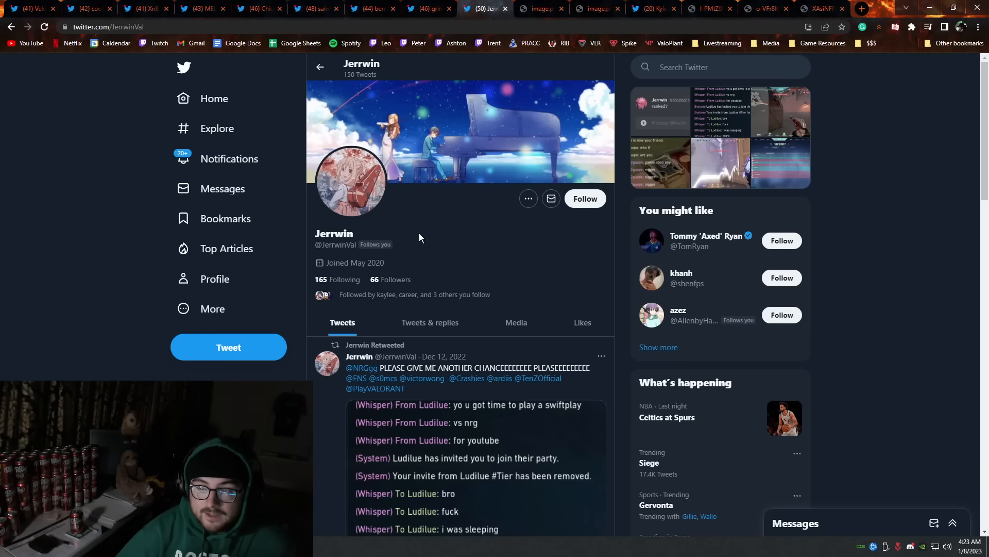
mouse_move(447, 247)
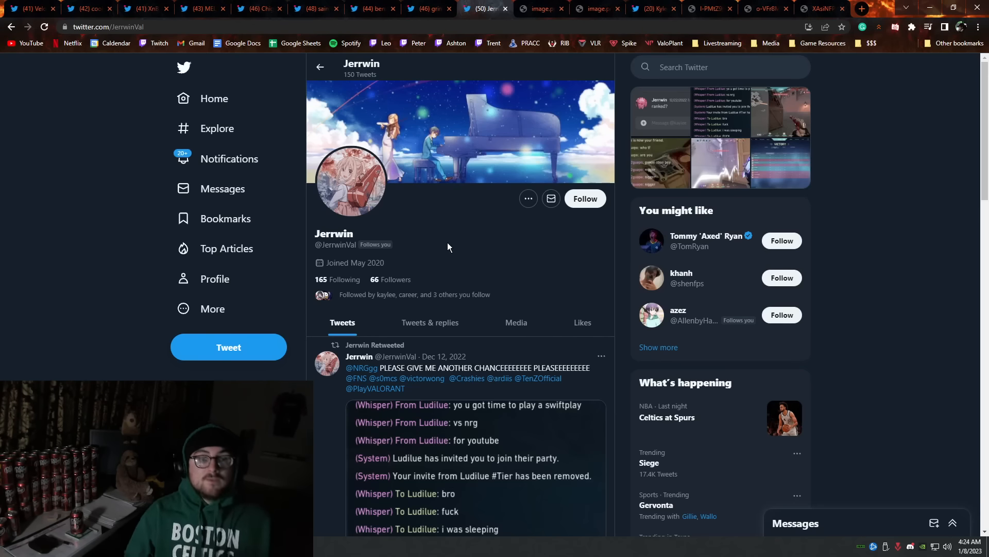
Step: Switch to the Discord screenshot of the TapIn.gg boosting recruitment DM
left_click(538, 9)
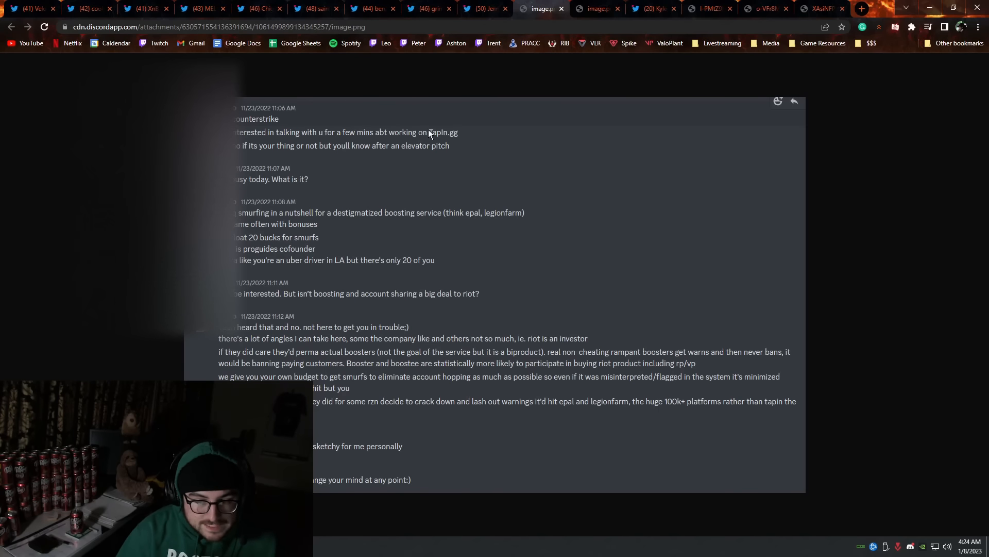
mouse_move(404, 176)
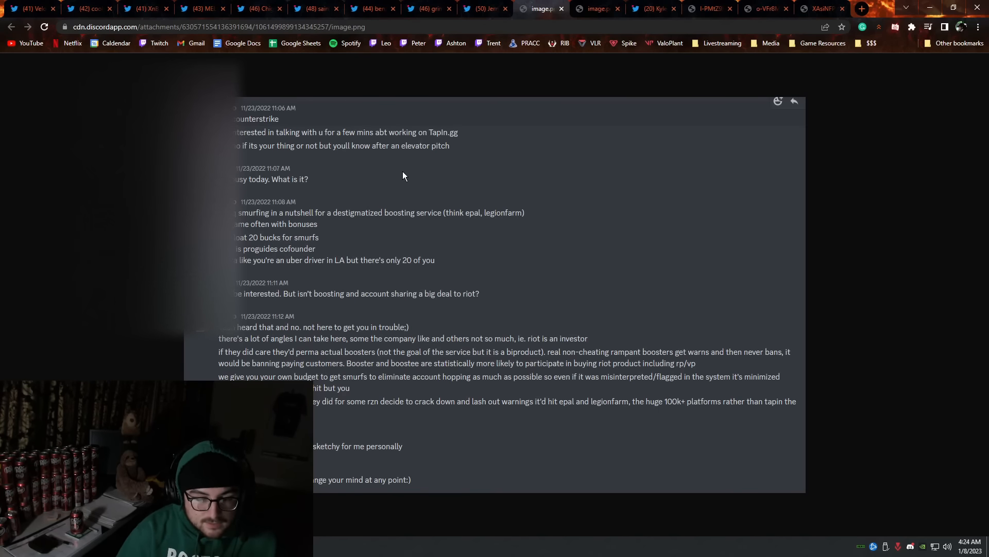
mouse_move(284, 189)
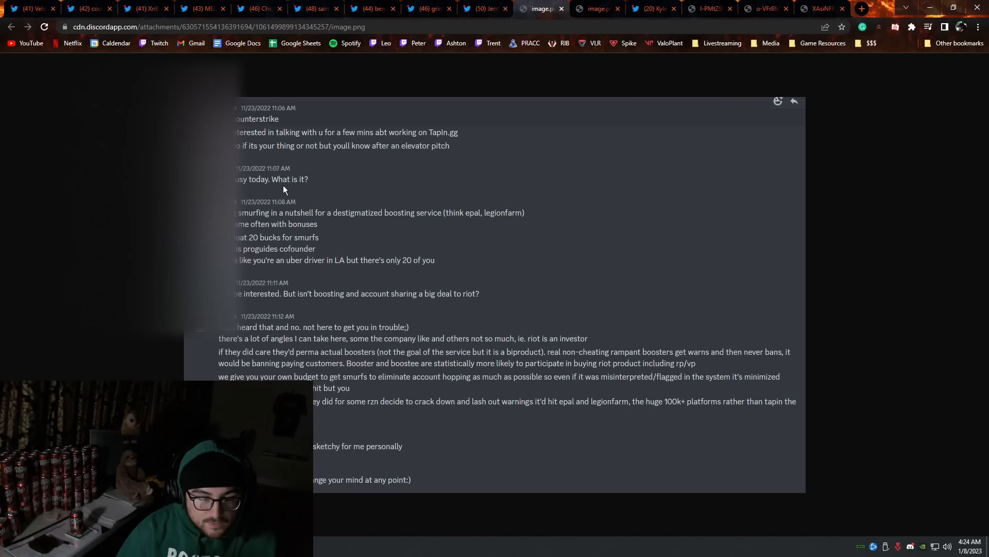
mouse_move(306, 217)
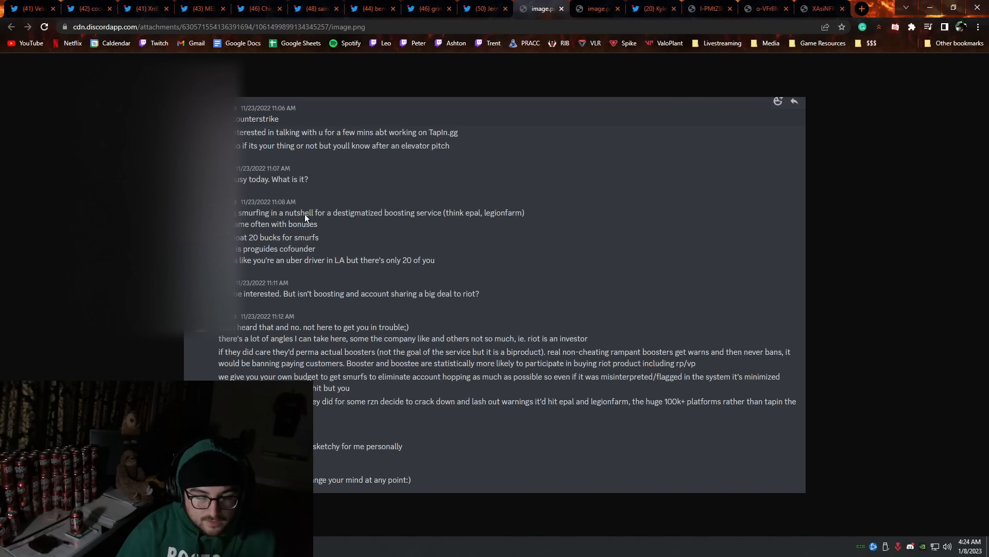
mouse_move(351, 221)
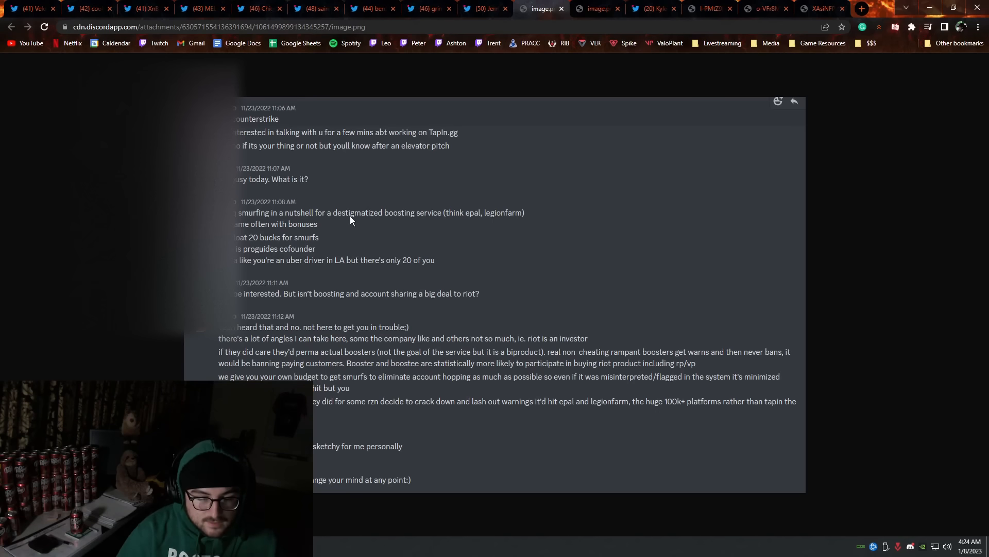
mouse_move(239, 224)
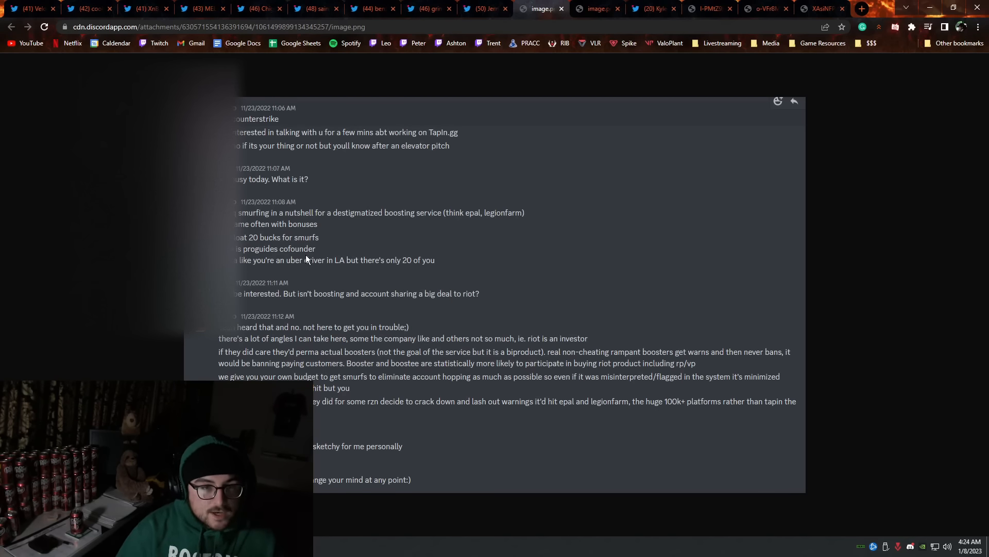
mouse_move(336, 256)
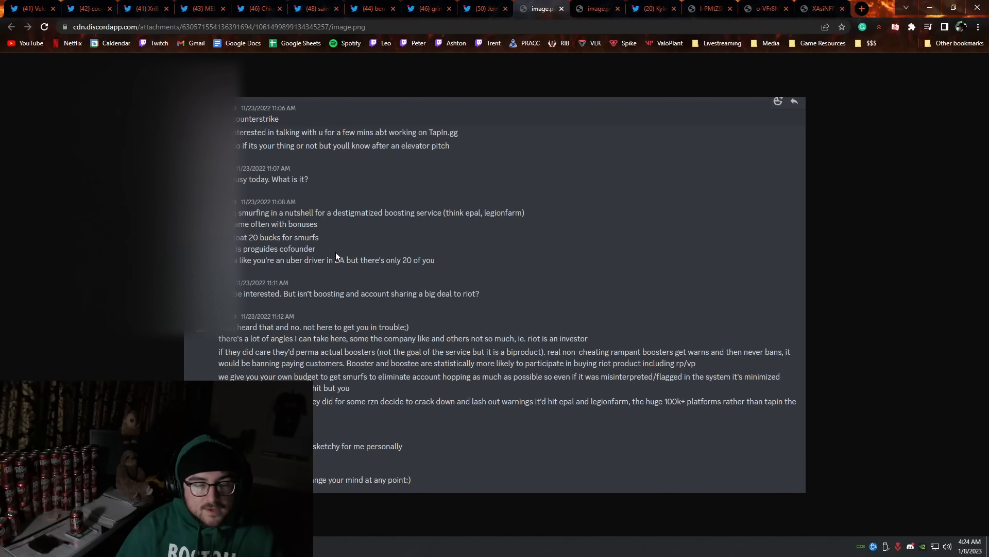
mouse_move(384, 250)
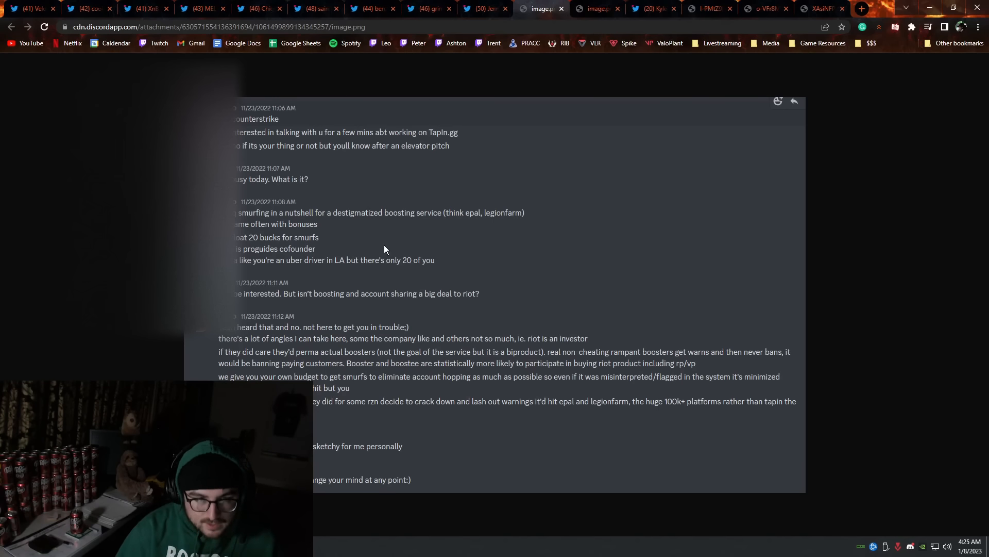
mouse_move(253, 334)
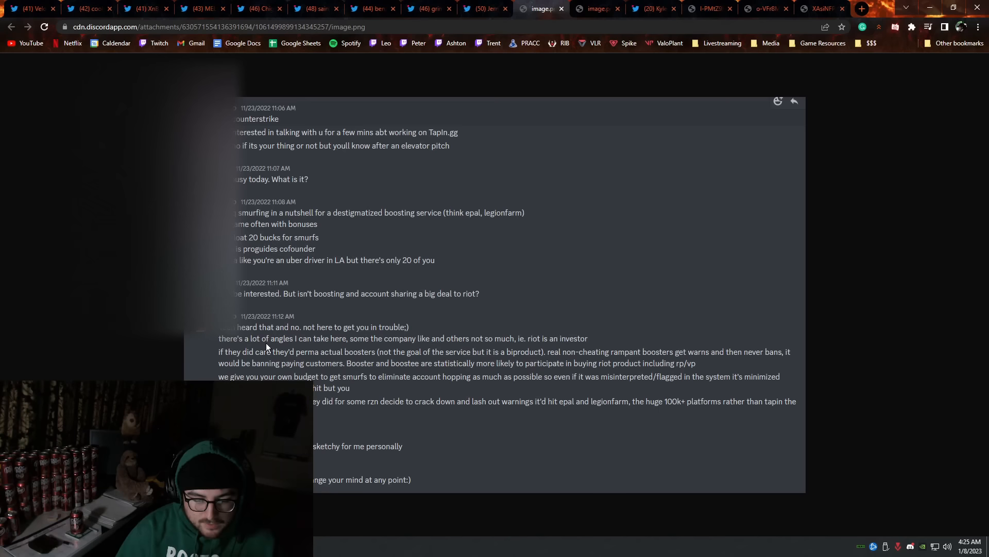
mouse_move(362, 346)
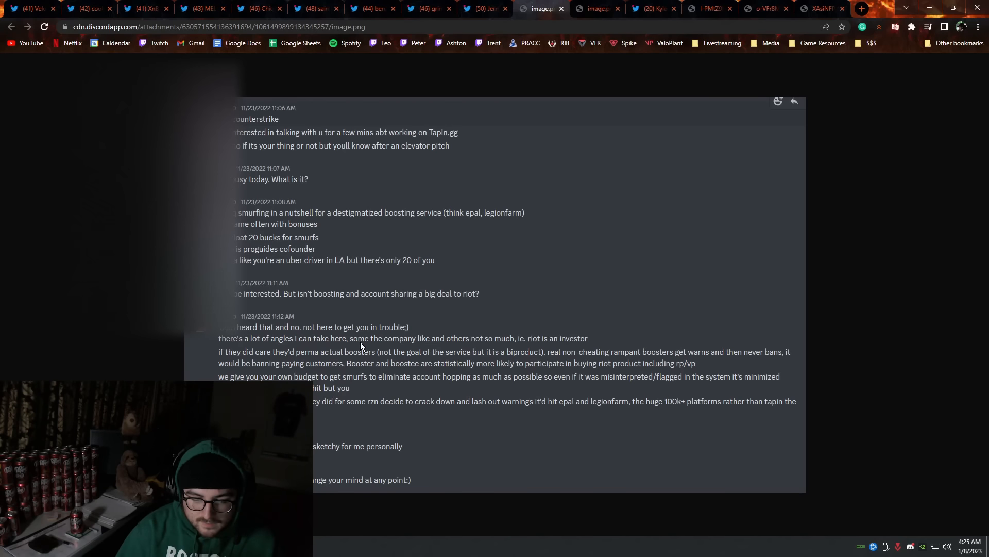
mouse_move(483, 348)
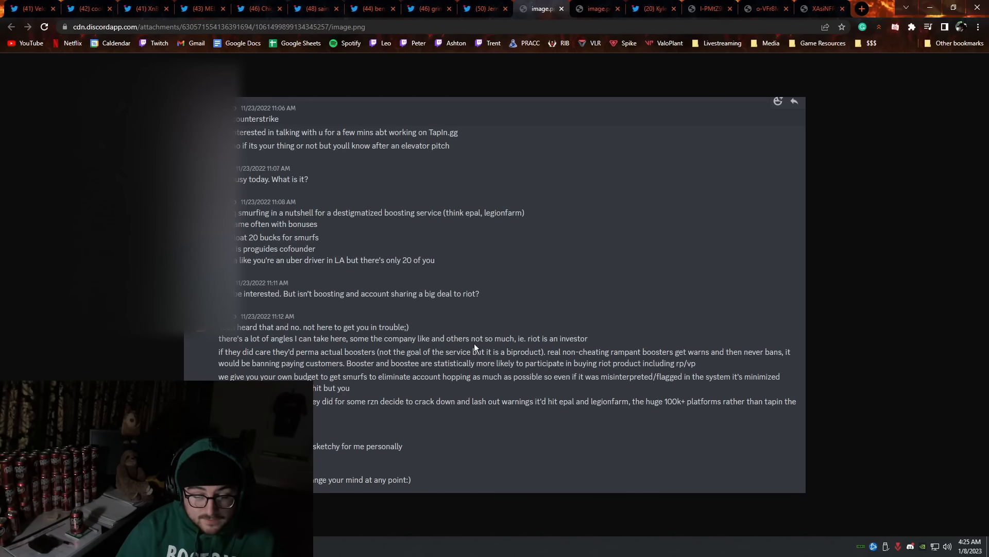
mouse_move(273, 363)
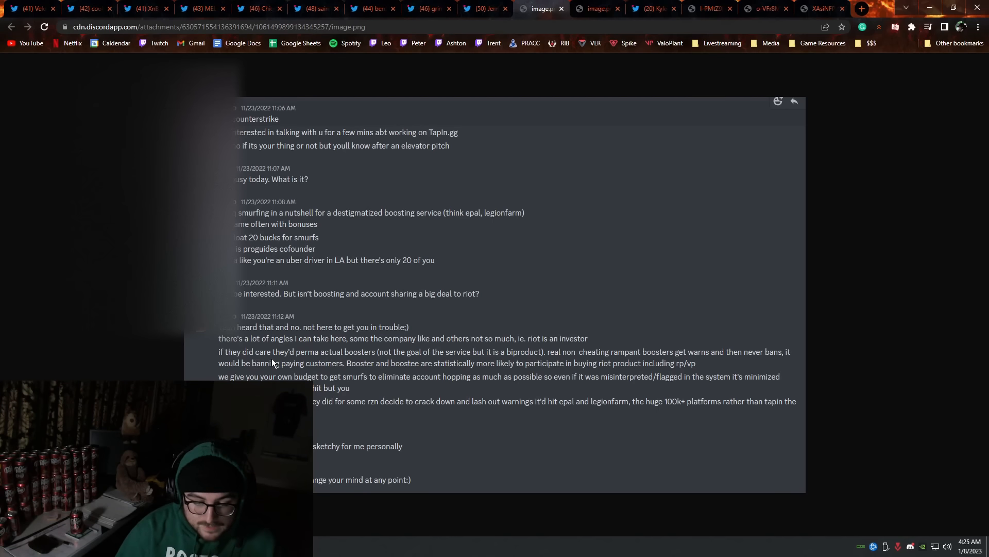
mouse_move(365, 357)
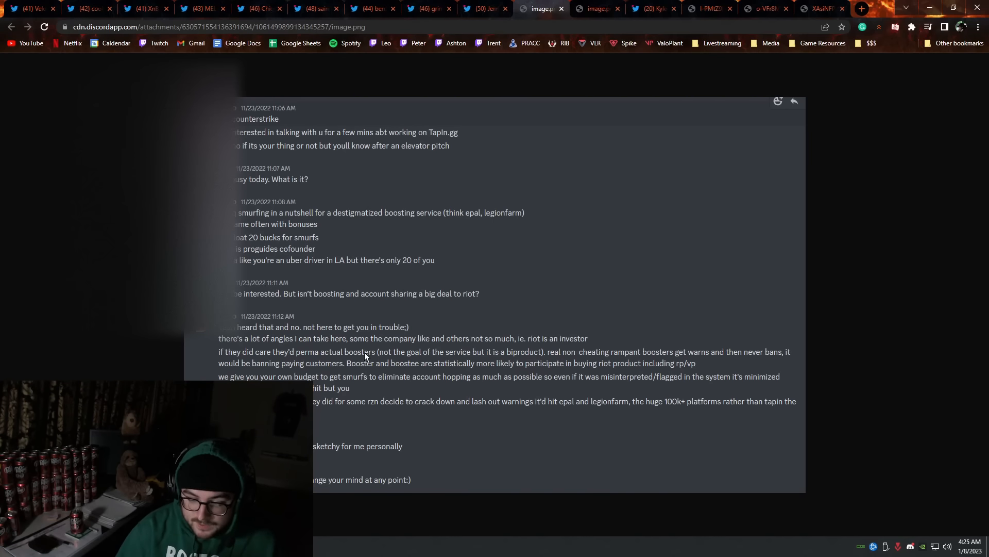
mouse_move(667, 361)
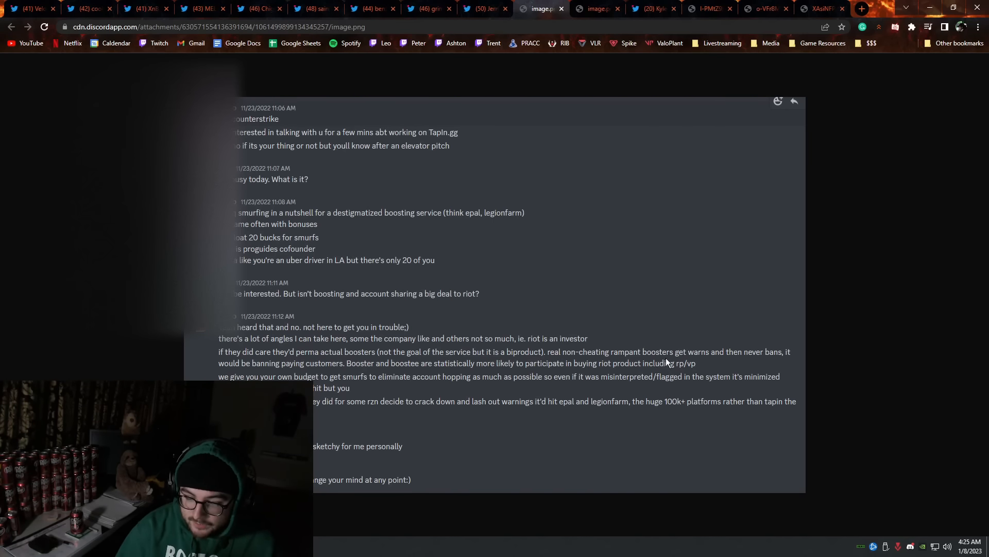
mouse_move(423, 331)
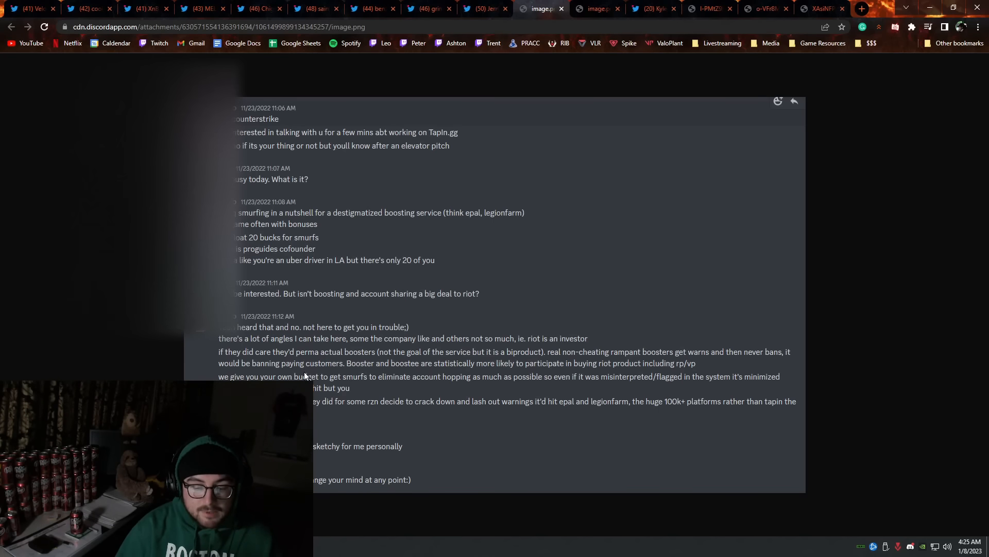
mouse_move(377, 397)
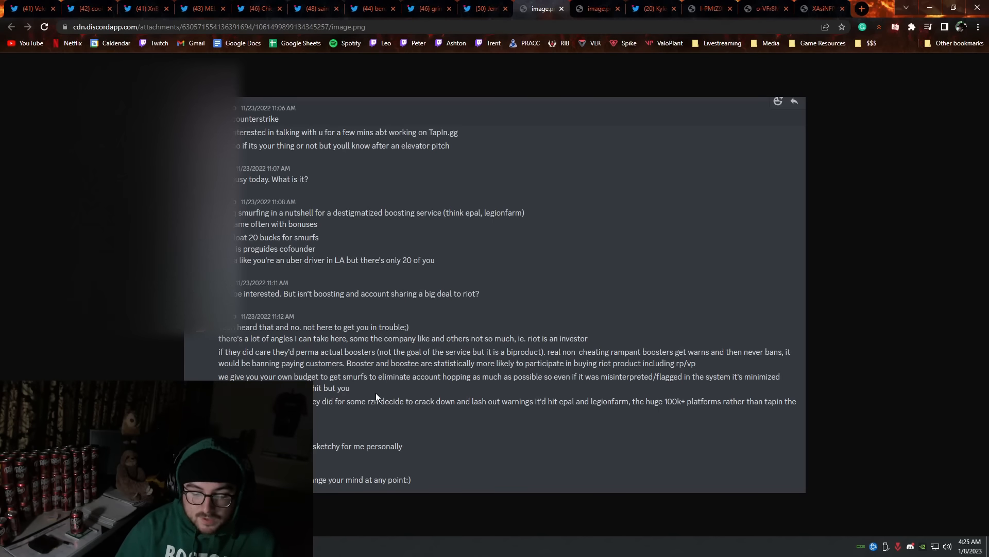
mouse_move(518, 388)
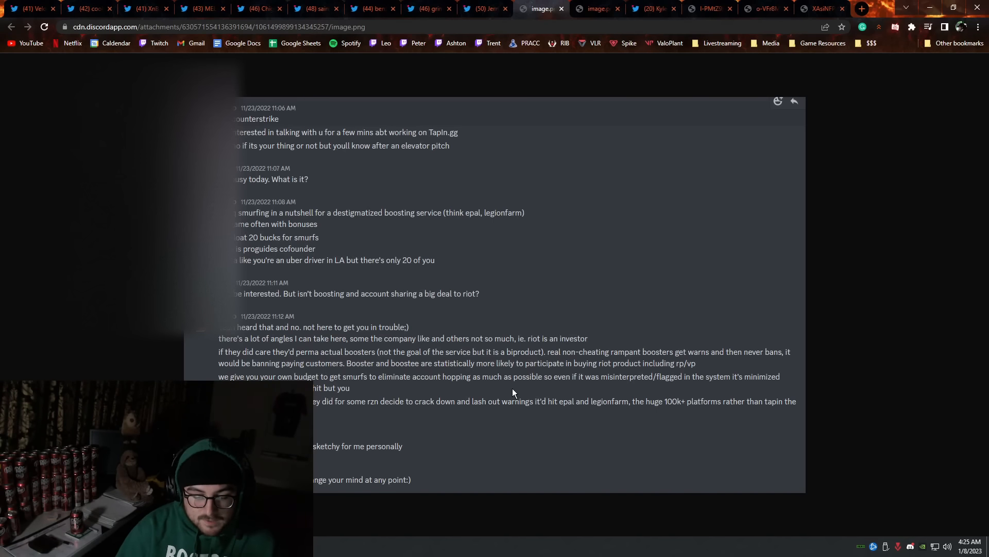
mouse_move(334, 388)
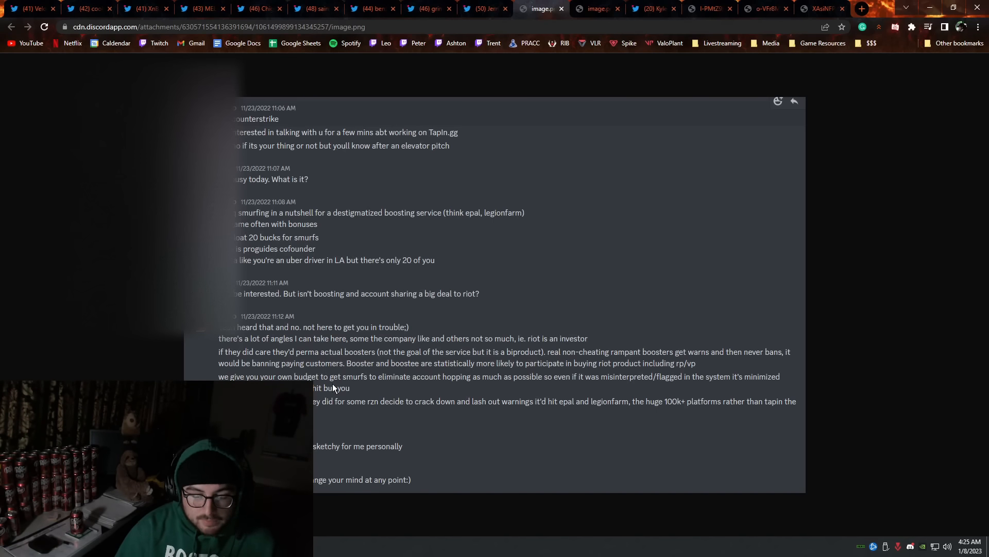
mouse_move(430, 396)
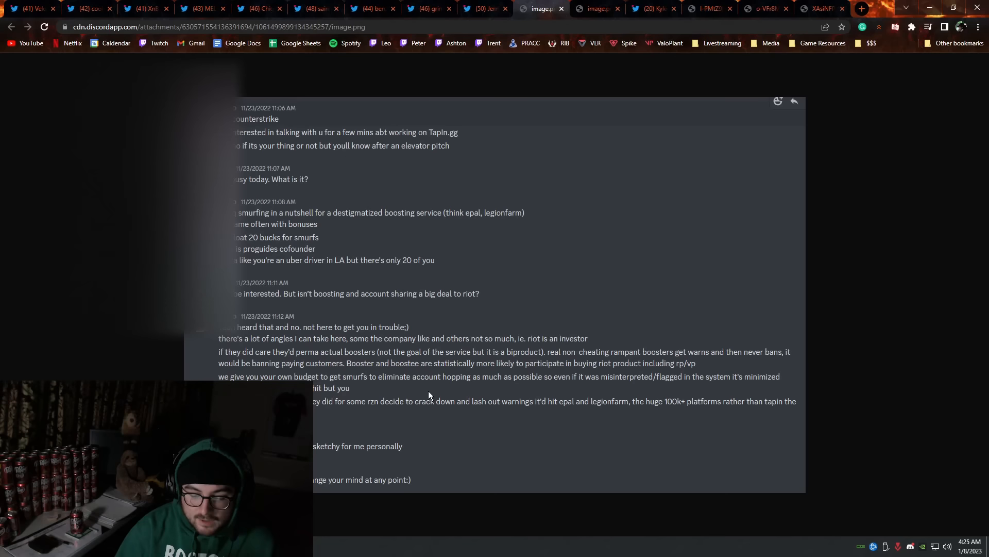
mouse_move(557, 397)
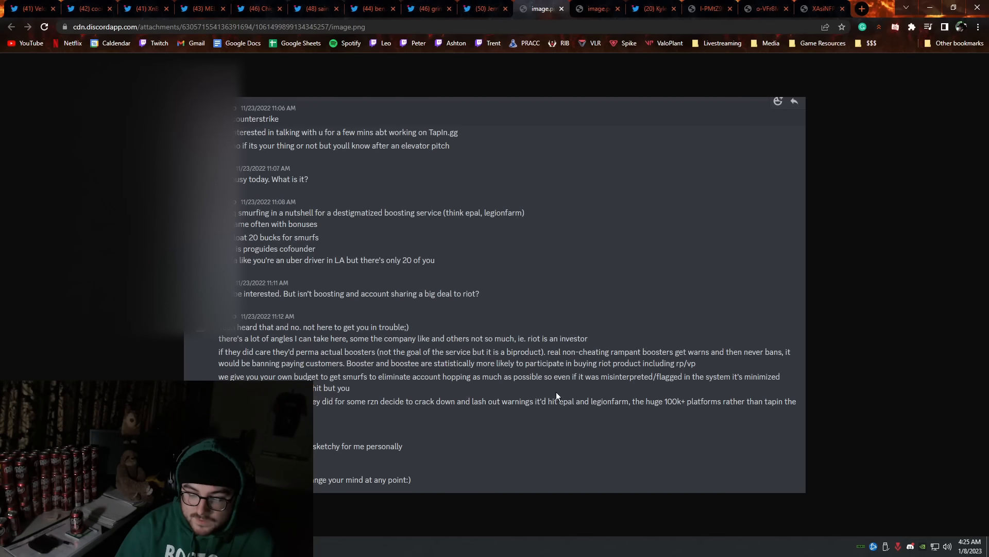
mouse_move(447, 372)
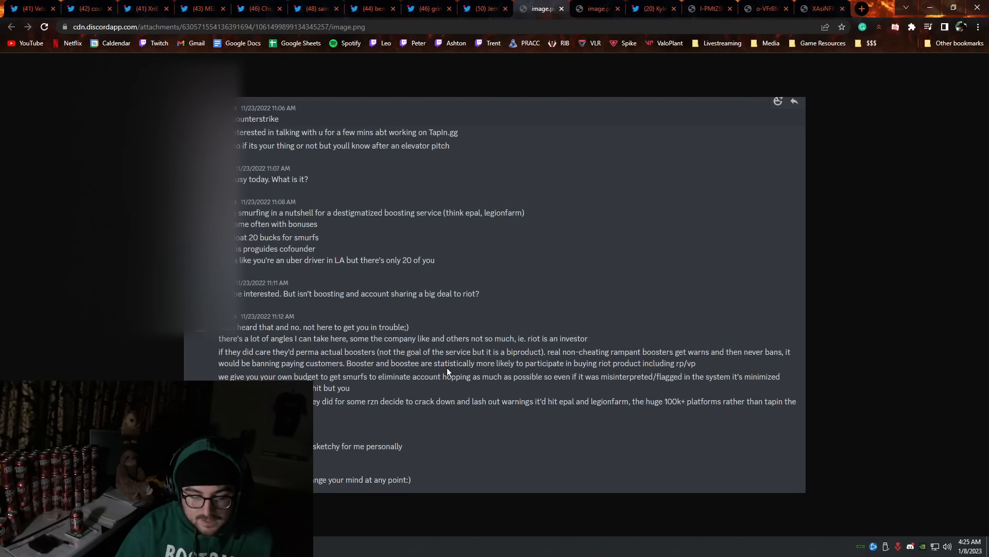
mouse_move(368, 371)
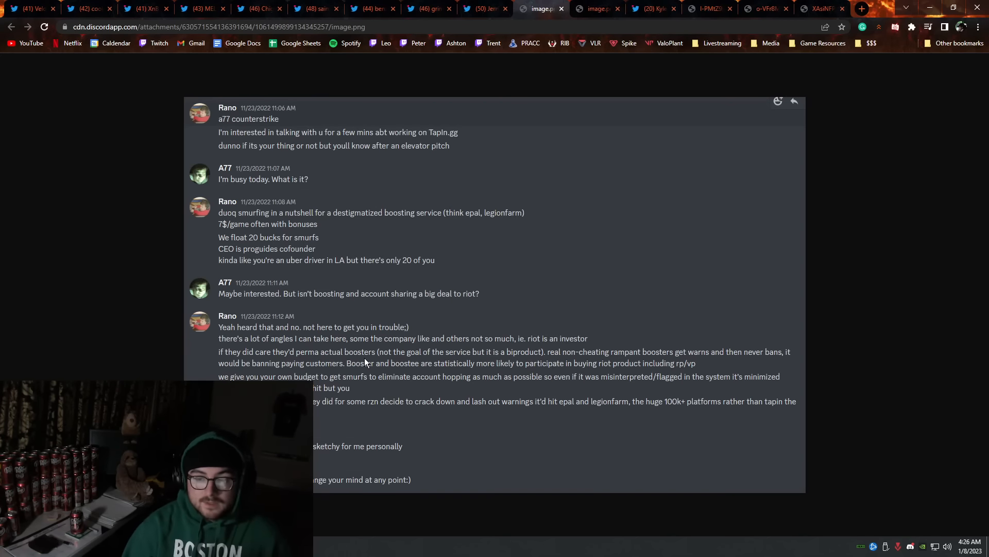
Step: Switch to the next image.png tab showing the general channel's list of player names
left_click(595, 8)
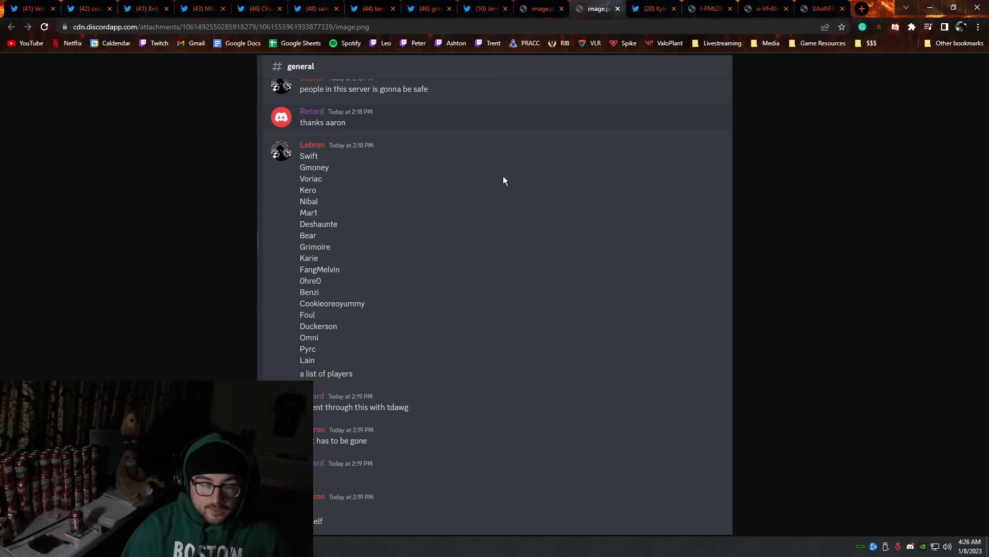
mouse_move(546, 154)
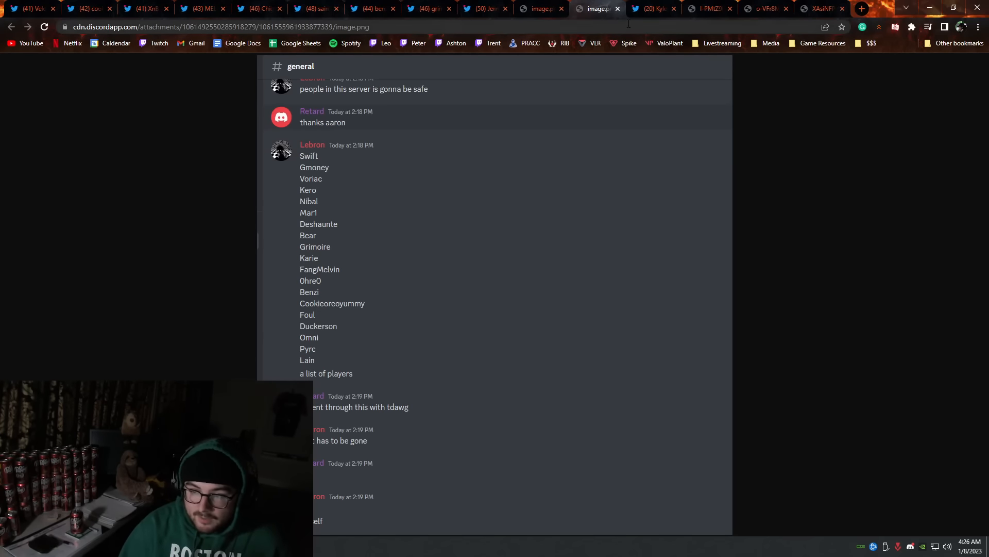
mouse_move(710, 87)
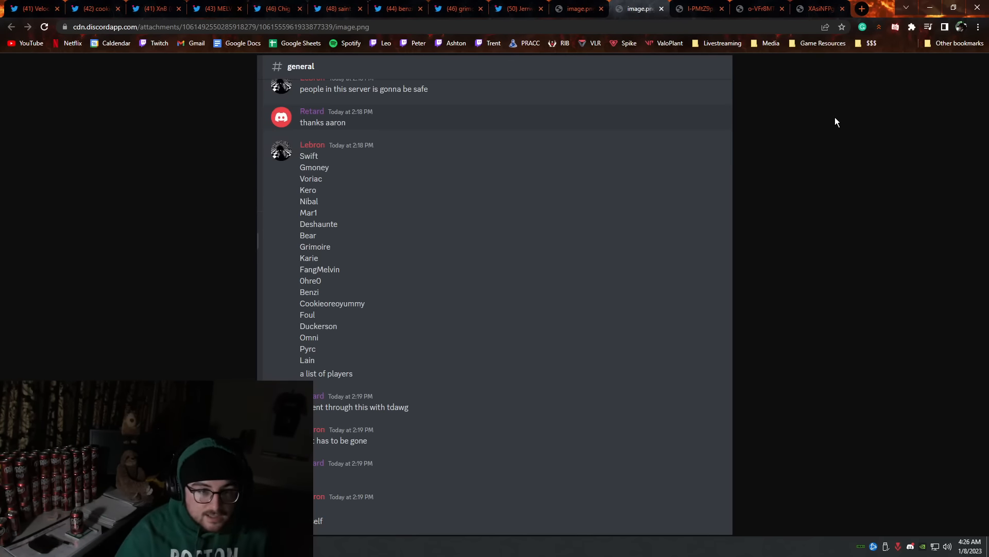
mouse_move(281, 294)
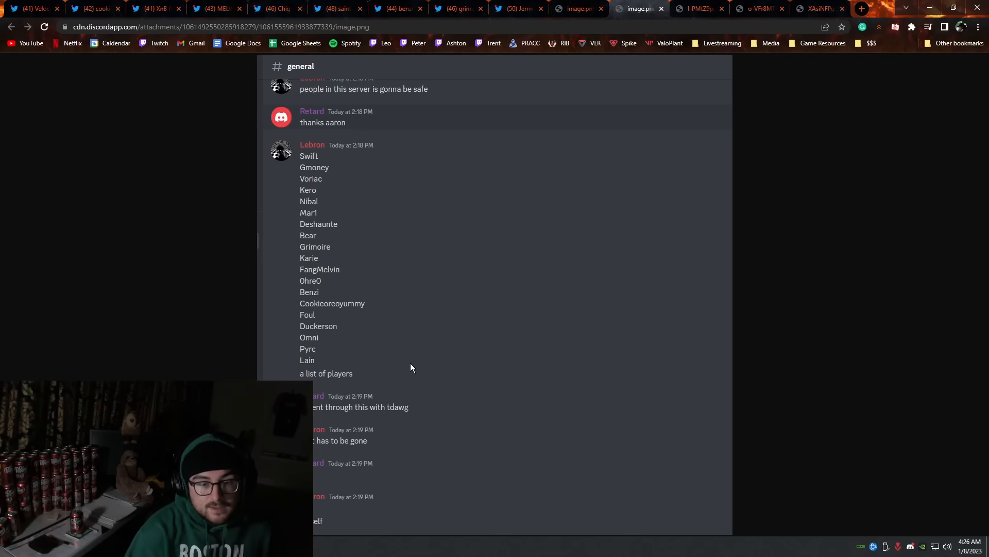
mouse_move(286, 140)
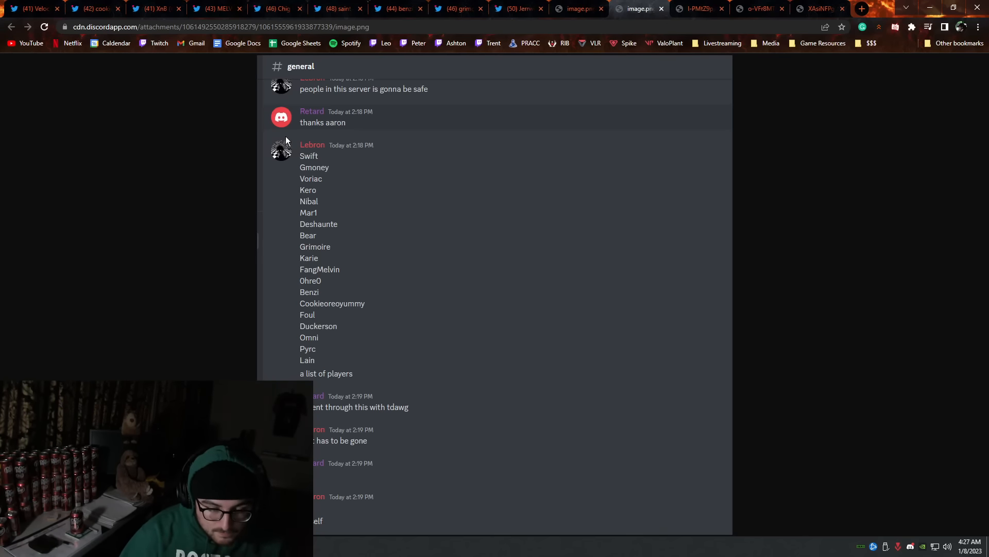
mouse_move(323, 107)
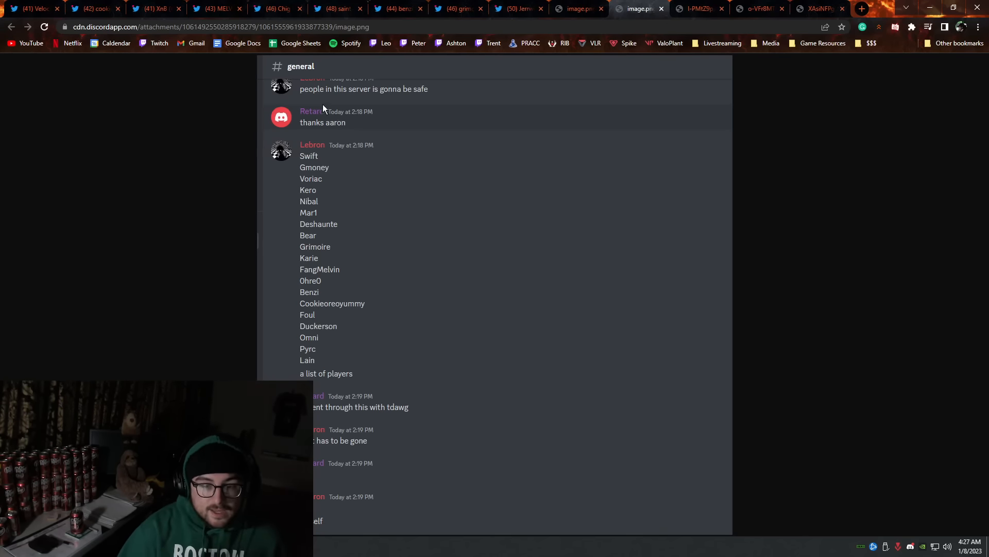
mouse_move(357, 99)
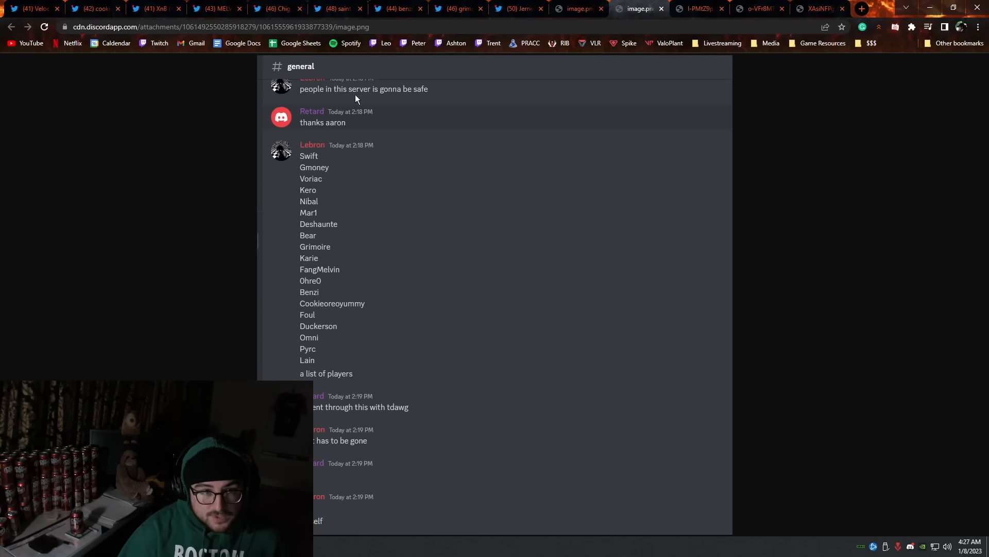
mouse_move(305, 155)
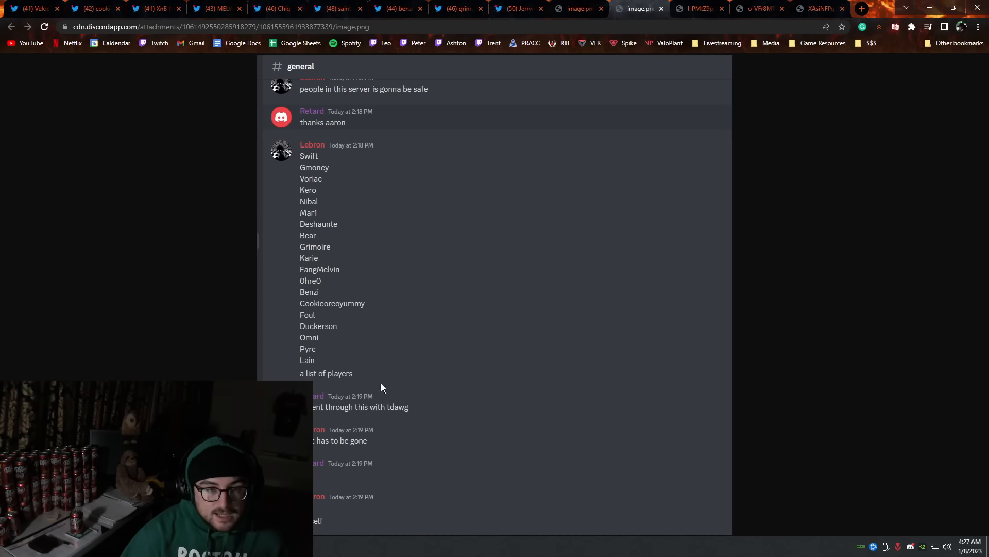
mouse_move(440, 387)
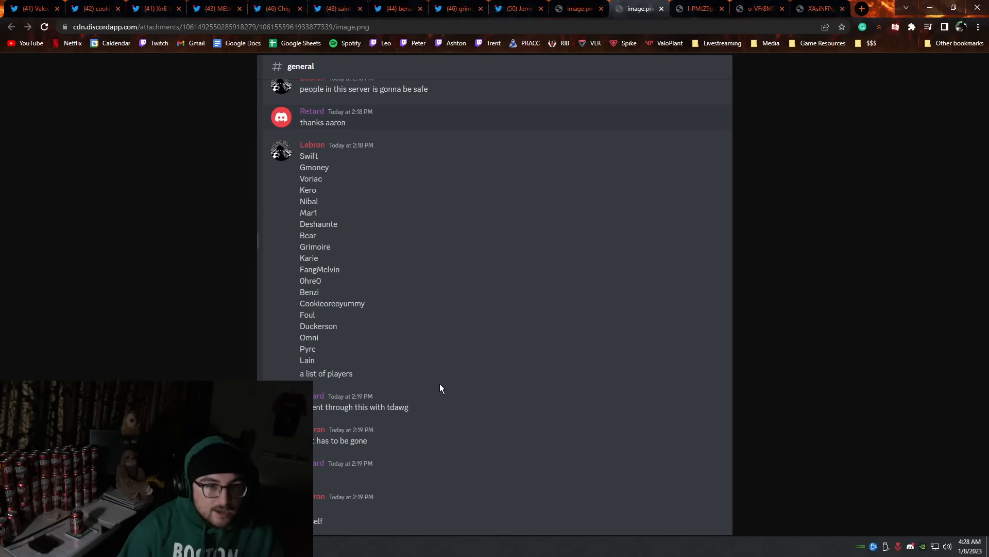
mouse_move(711, 217)
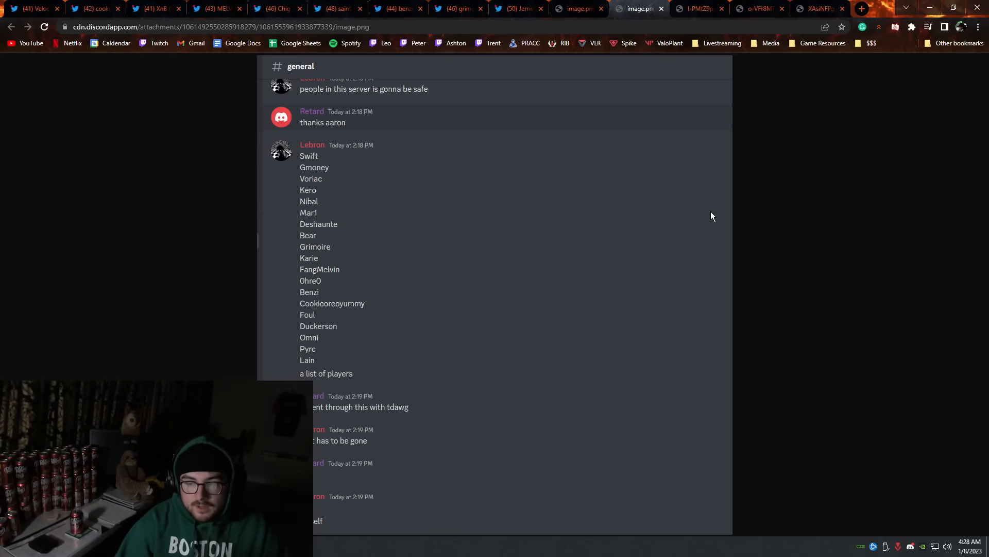
Step: View the DM screenshot urging a player to throw his game for a bet, checking his profile briefly
left_click(699, 8)
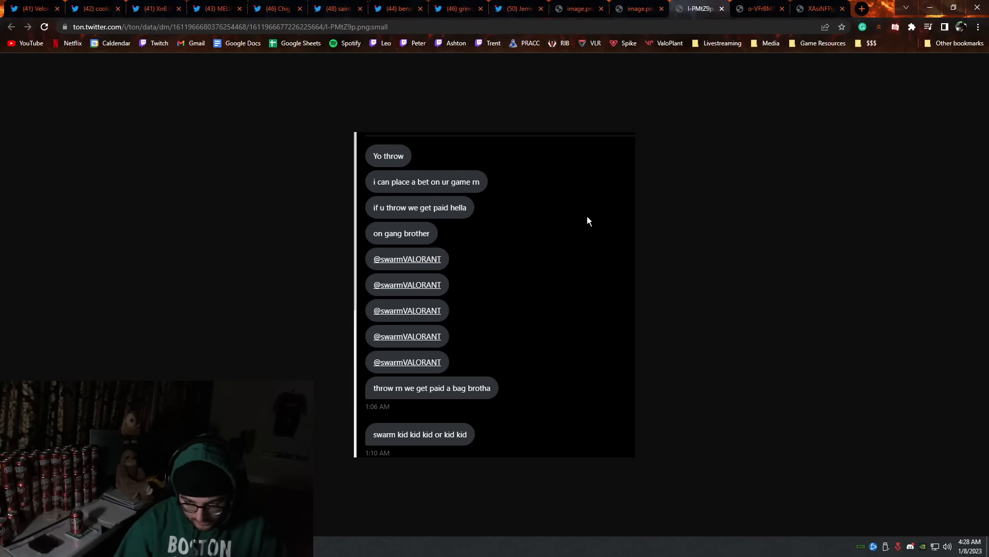
mouse_move(309, 254)
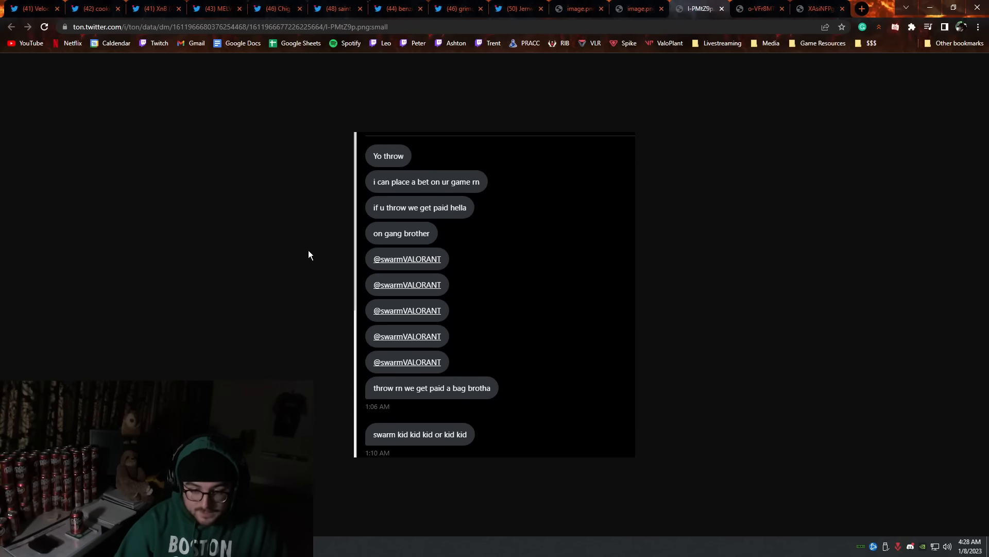
mouse_move(522, 116)
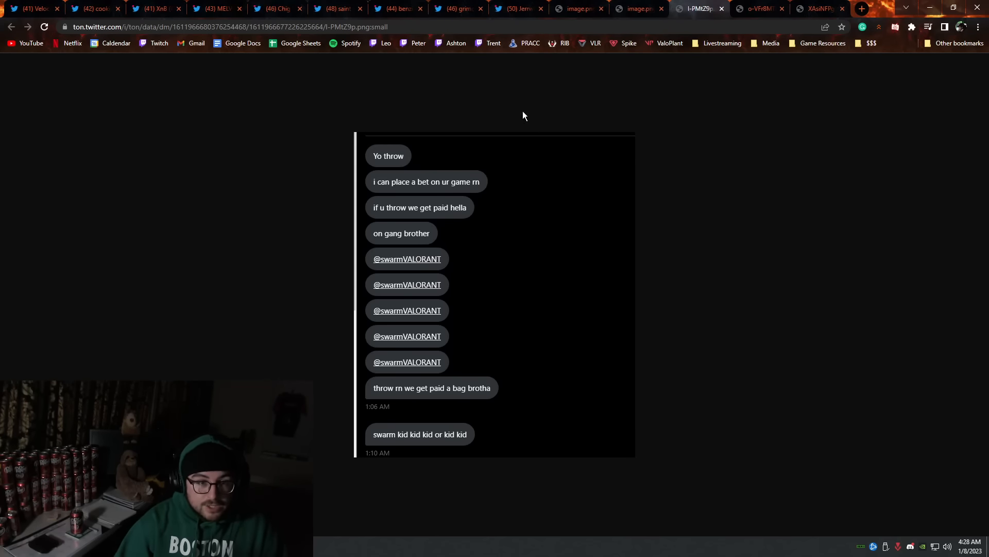
mouse_move(265, 317)
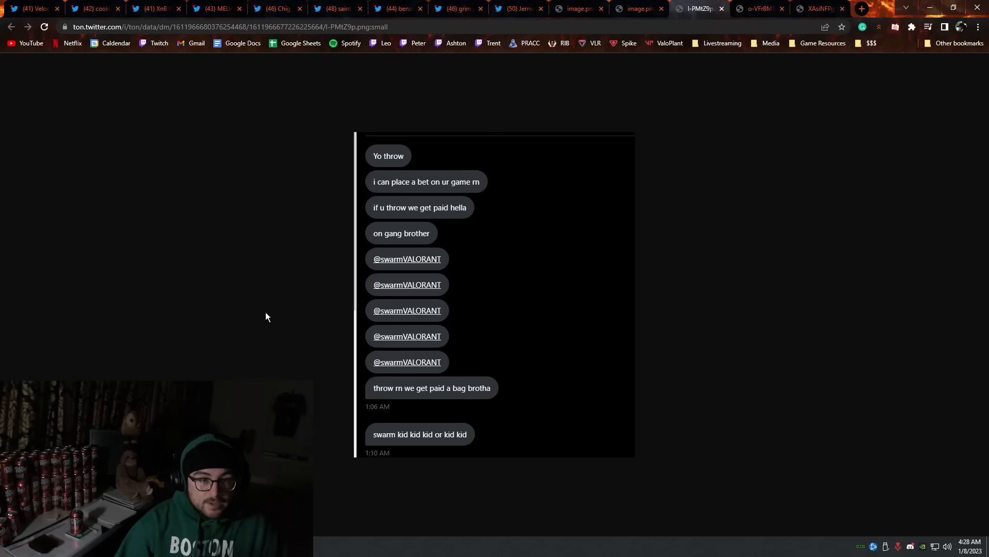
mouse_move(439, 143)
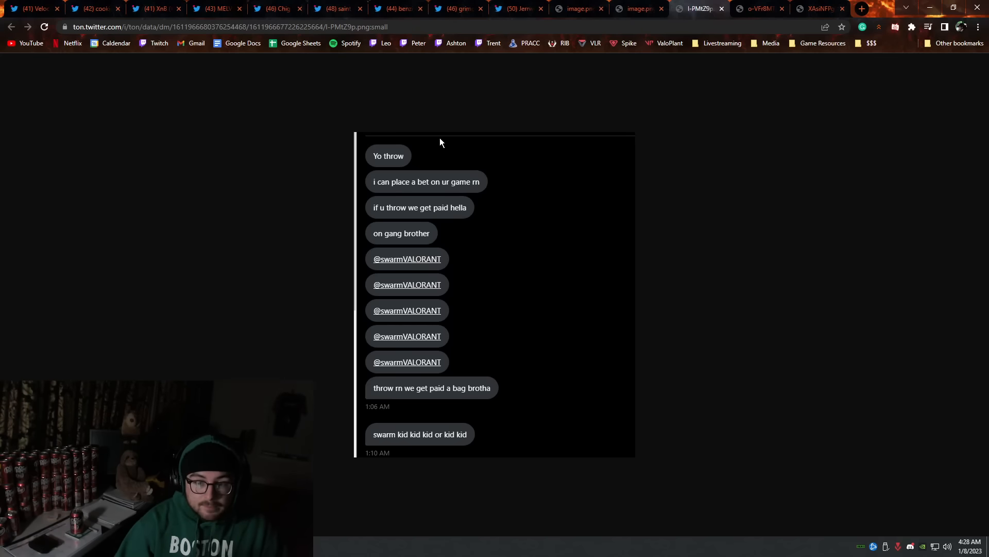
left_click(514, 8)
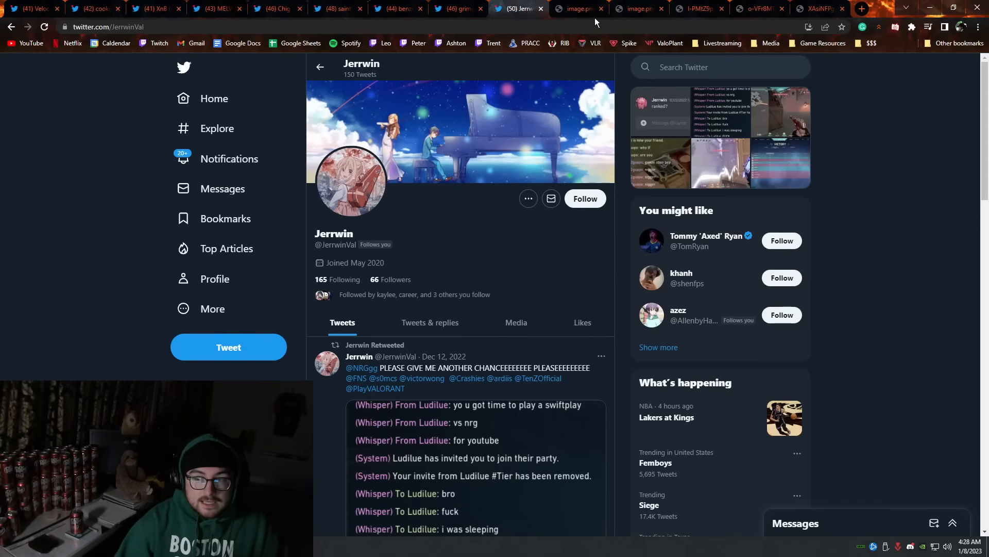
left_click(697, 8)
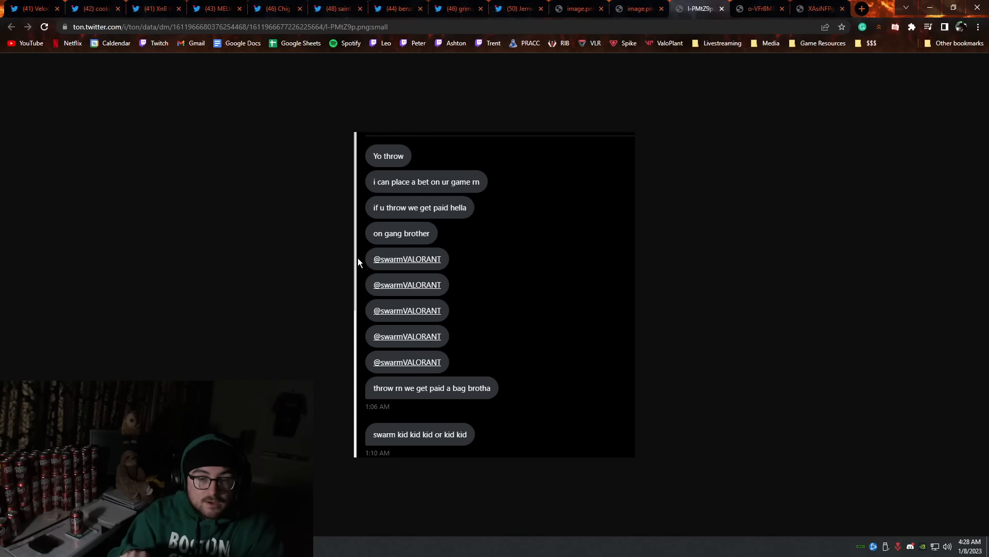
mouse_move(563, 158)
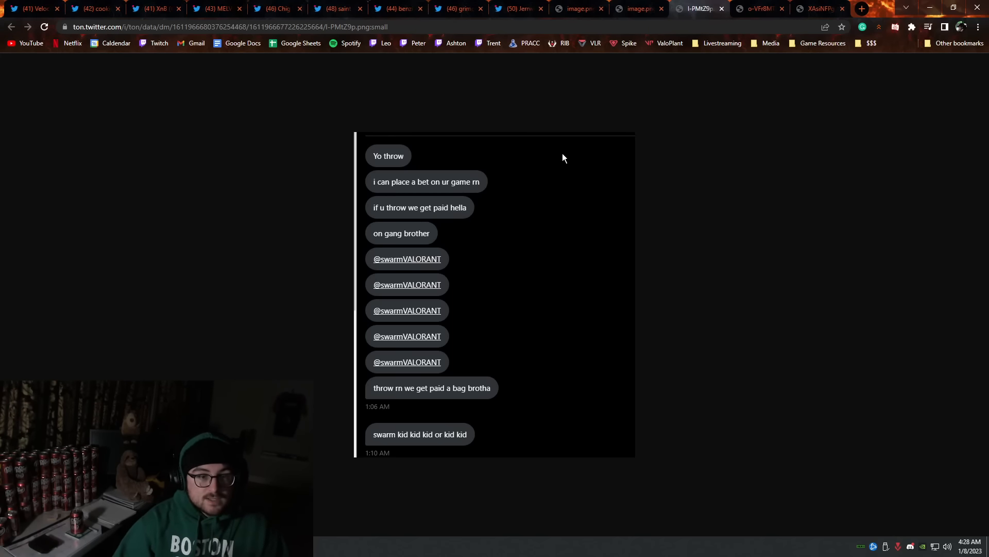
Step: Look through the first rrv group chat screenshot, then the later one with today's messages
left_click(760, 8)
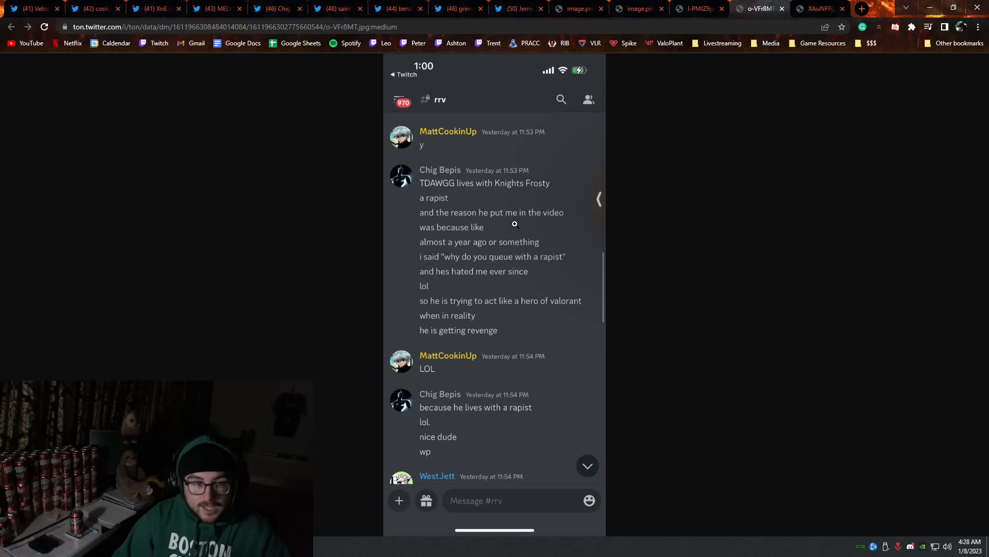
mouse_move(489, 230)
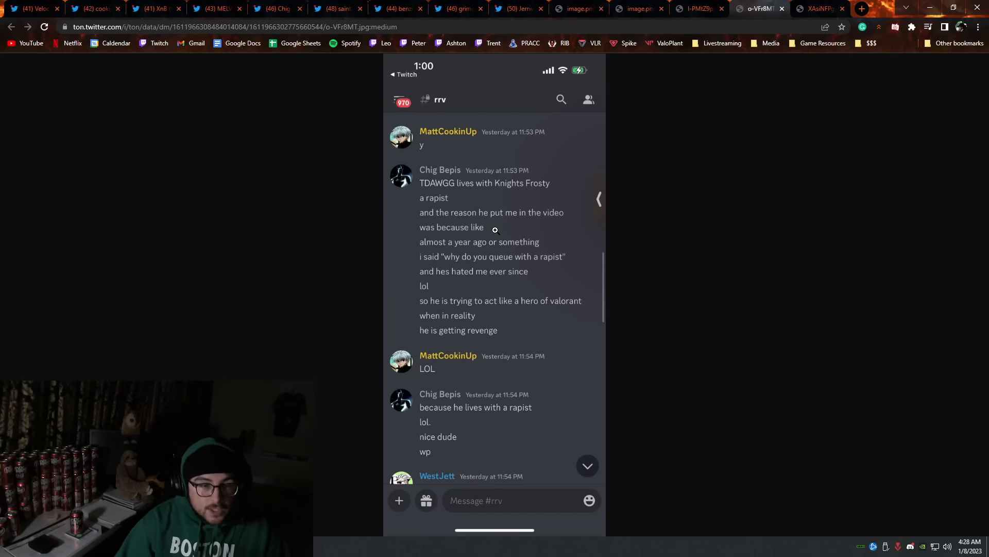
mouse_move(567, 334)
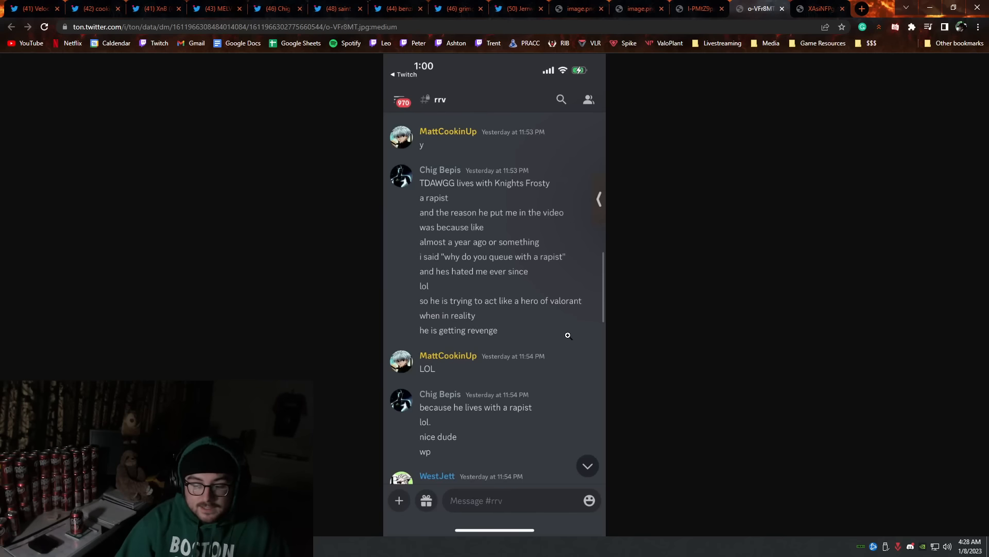
left_click(818, 9)
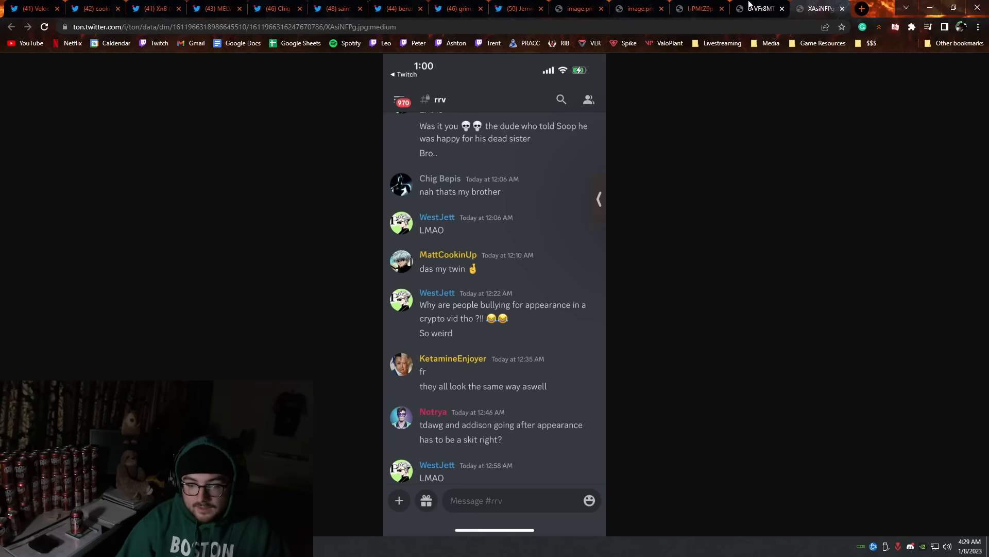
mouse_move(757, 5)
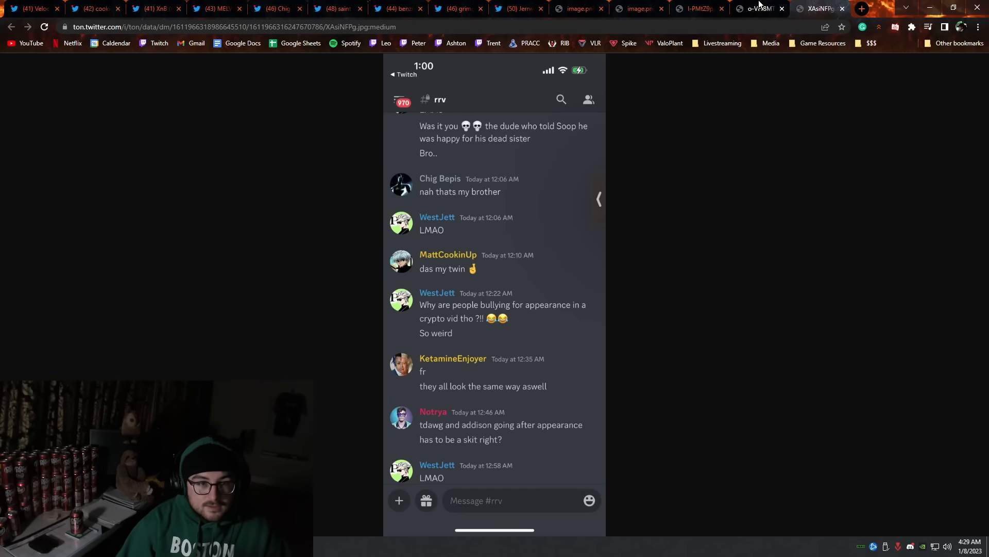